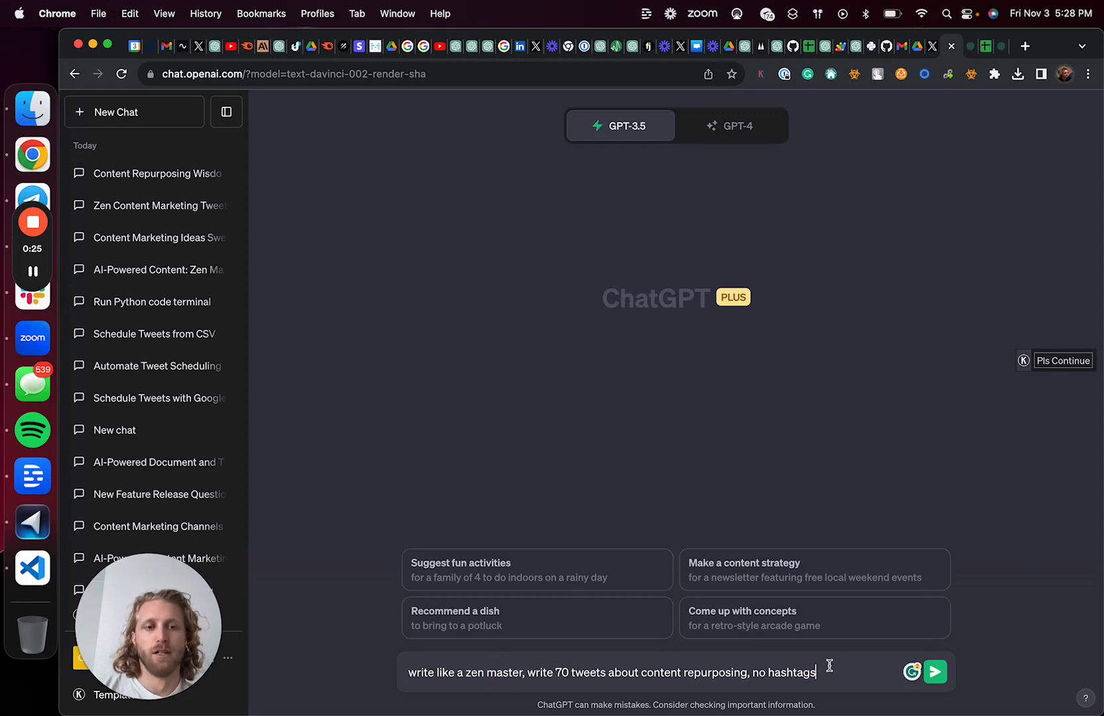
Step: Send the 70-zen-tweets prompt, then ask ChatGPT to 'turn your response into a table'
left_click(936, 673)
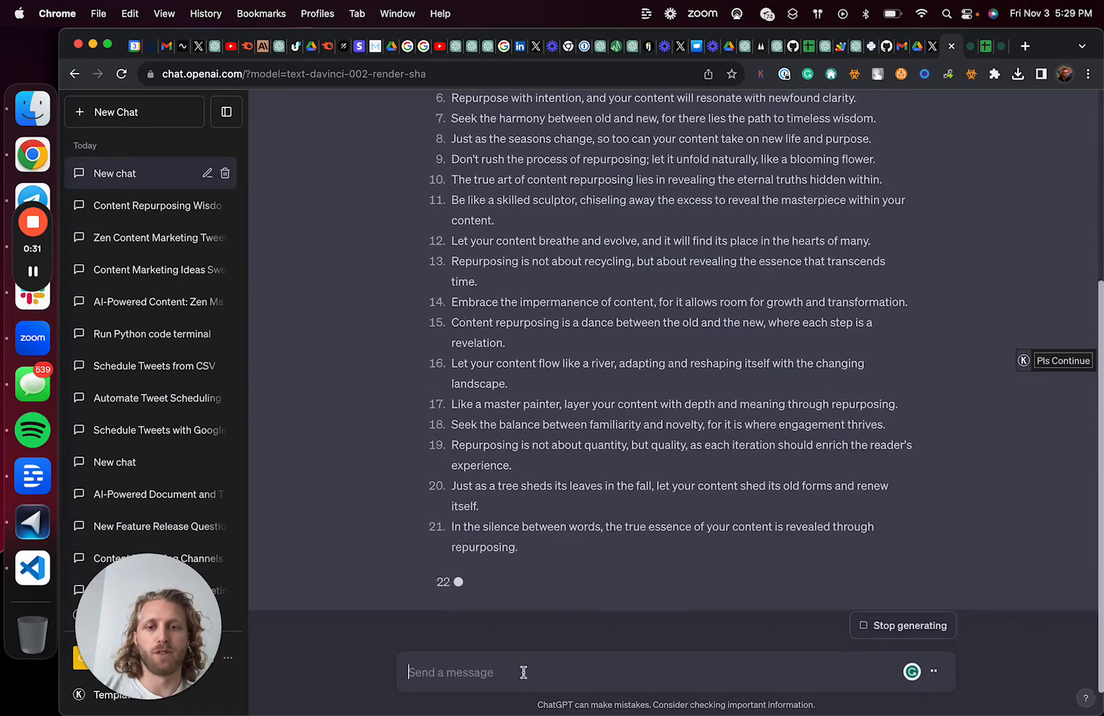
type("tur")
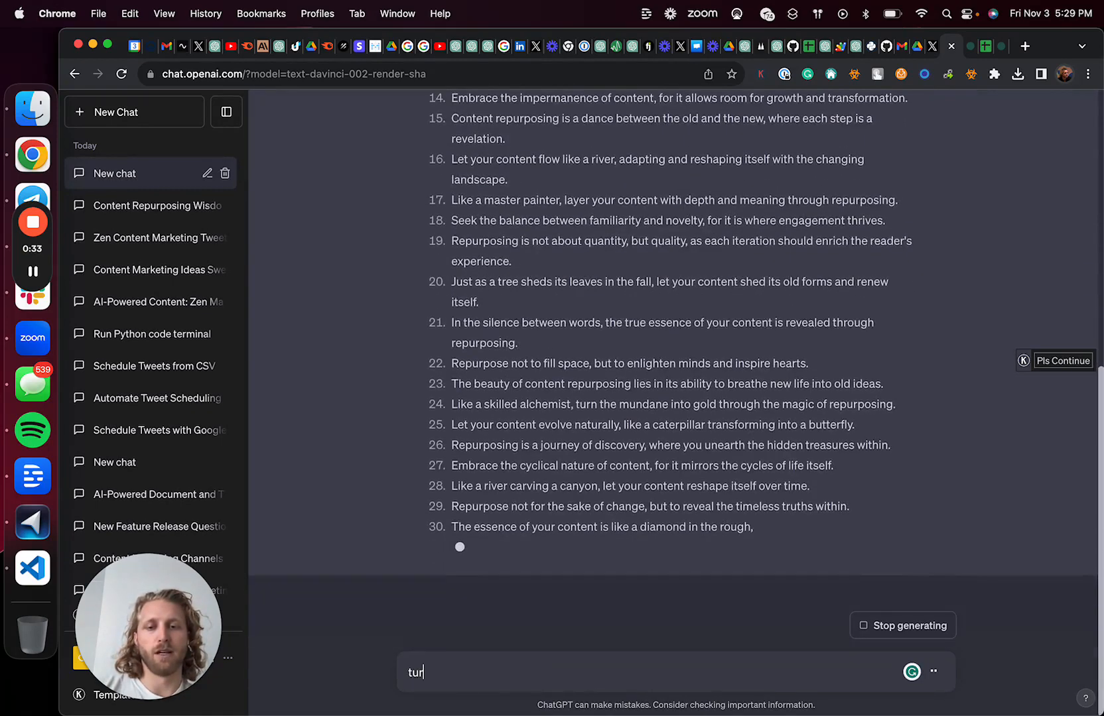
type("n your")
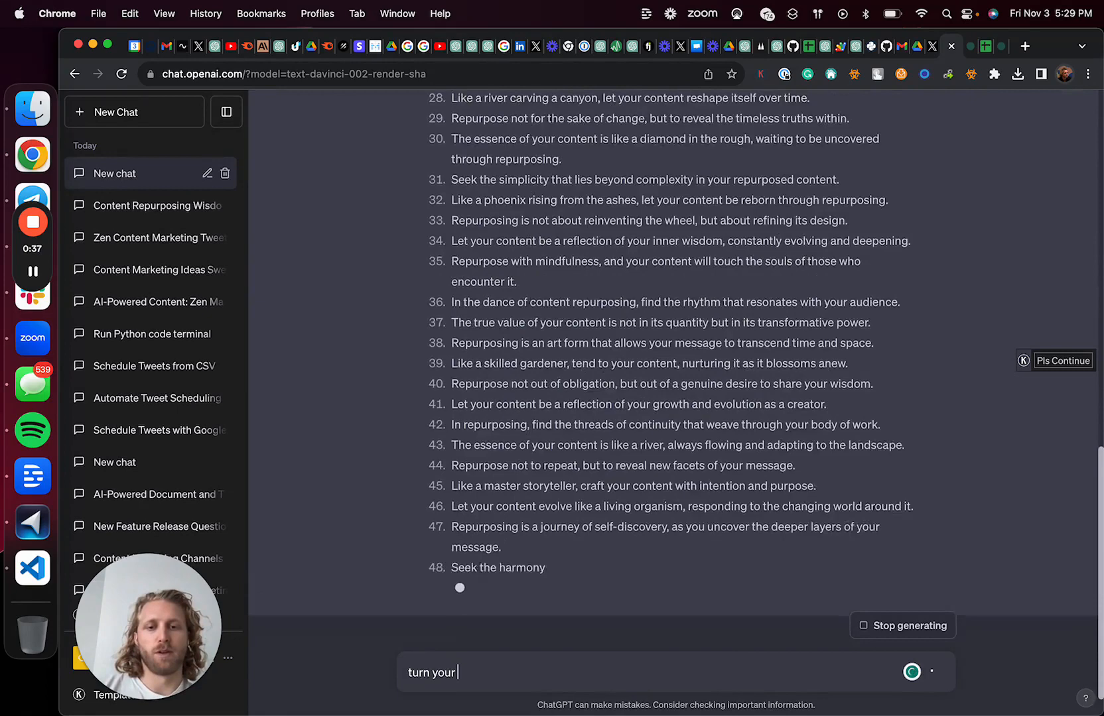
type("response into a table")
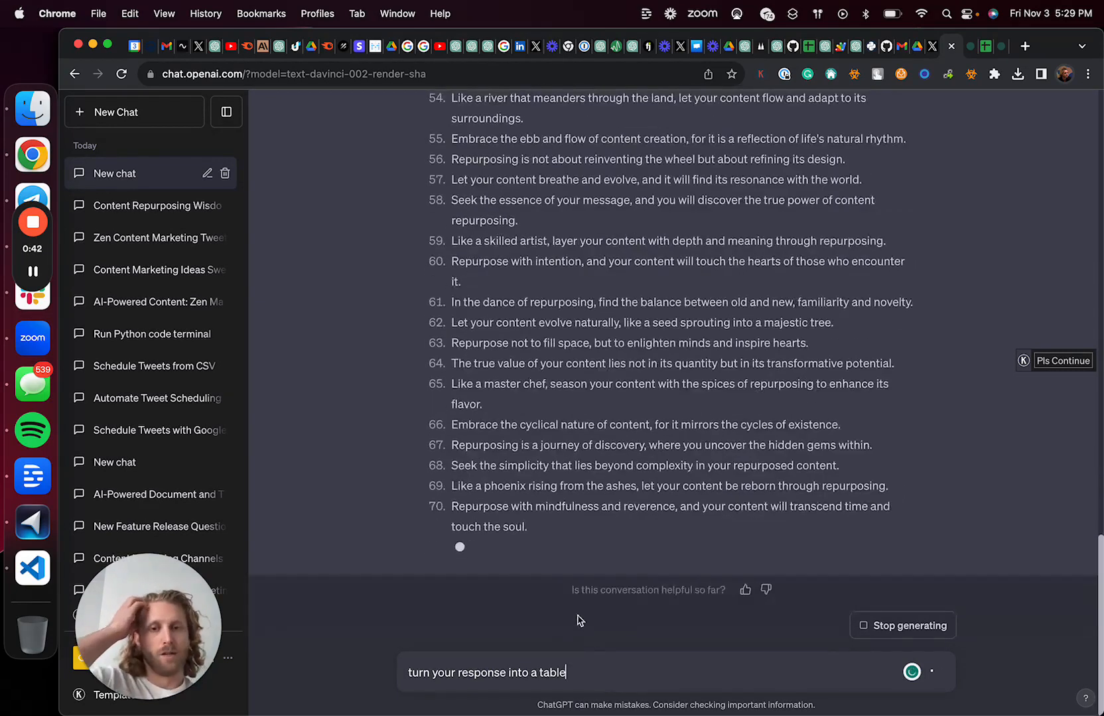
key("Return")
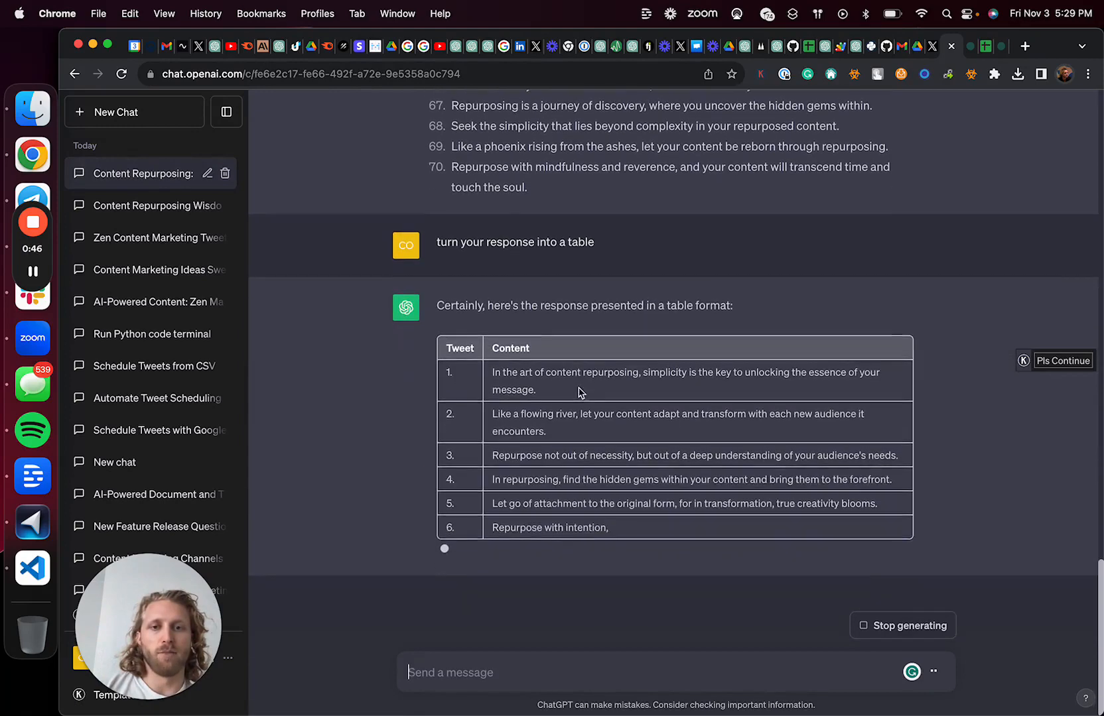
scroll("down", 3)
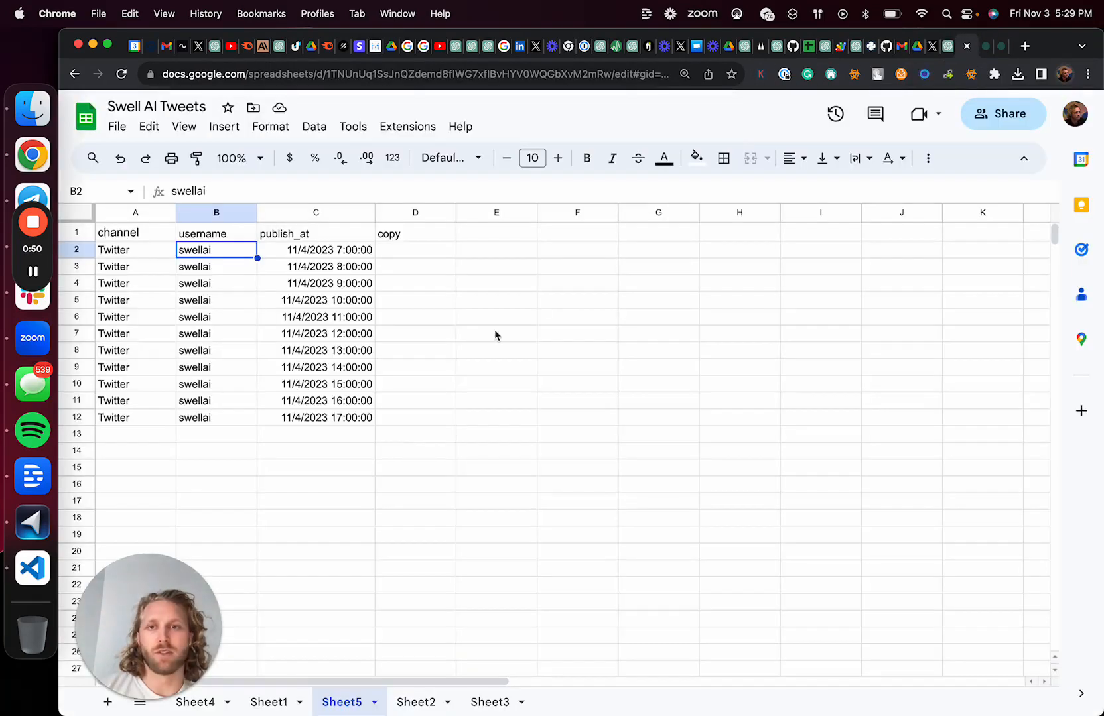
Step: Select the first empty cell under copy in Sheets and start a new browser tab
left_click(415, 249)
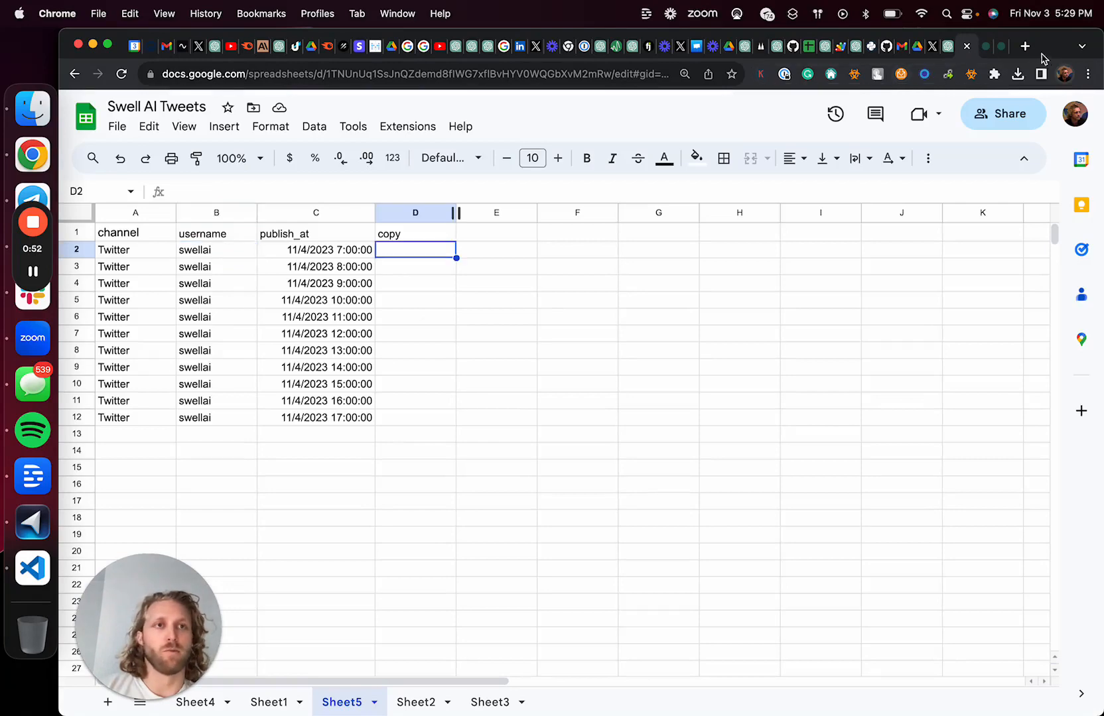
left_click(1025, 47)
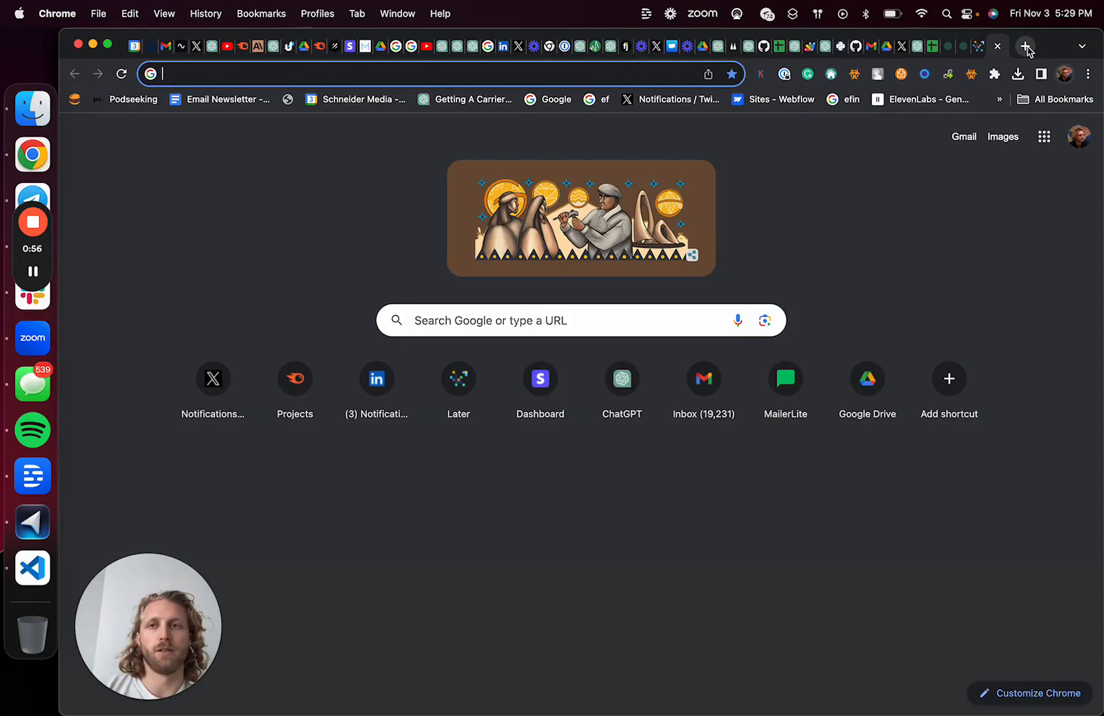
Step: Visit typefully.com, review Assembly's Bulk Scheduling page, then return to the Swell AI Tweets sheet
type("typefully.com")
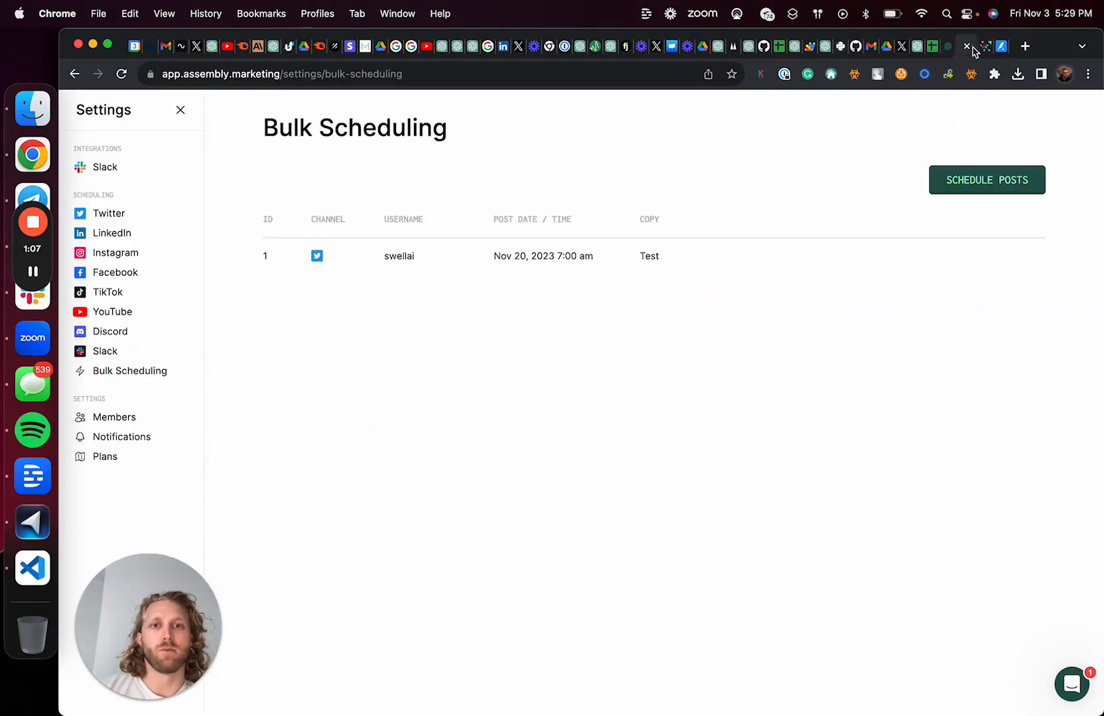
mouse_move(221, 342)
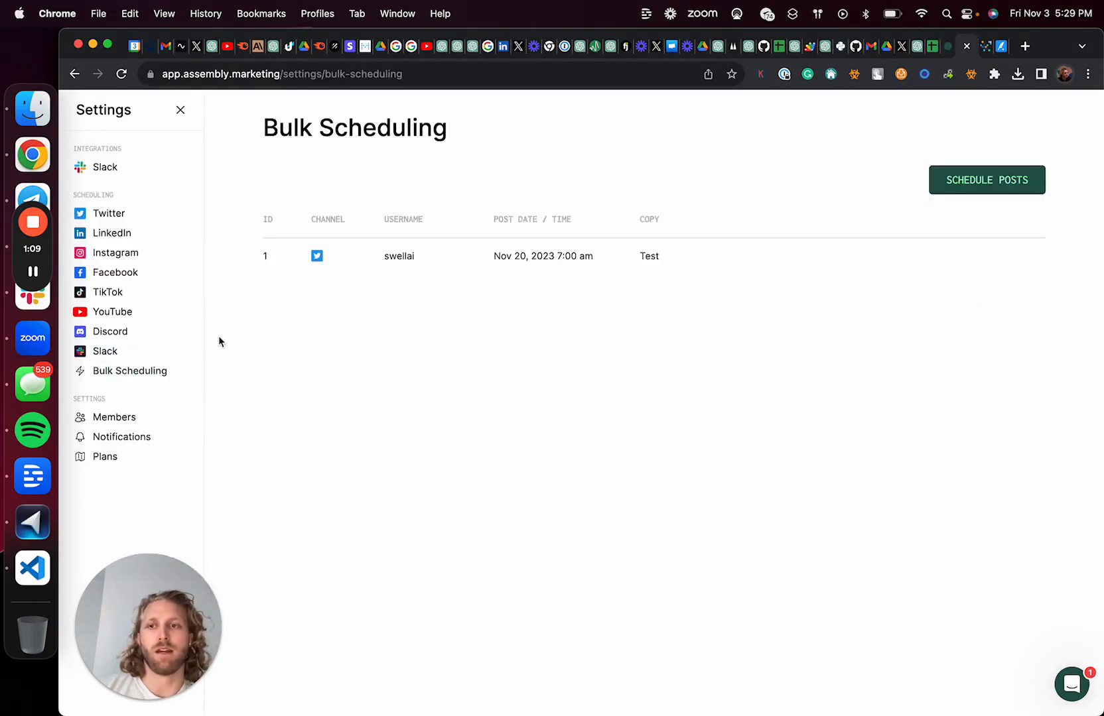
mouse_move(131, 372)
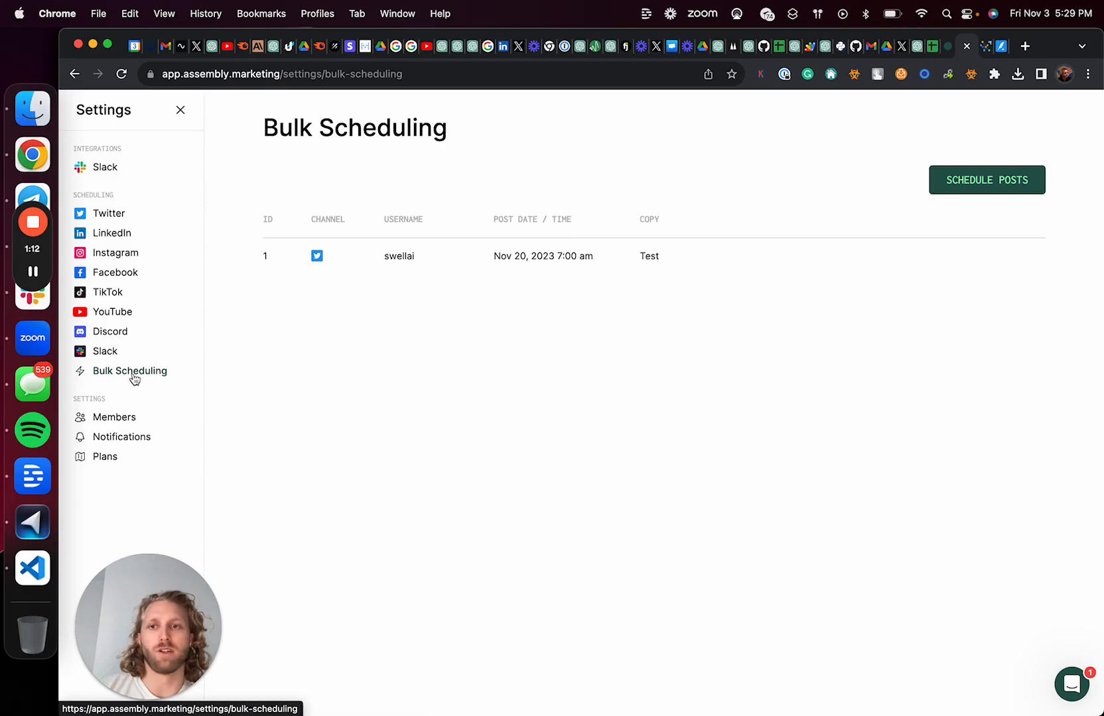
mouse_move(626, 207)
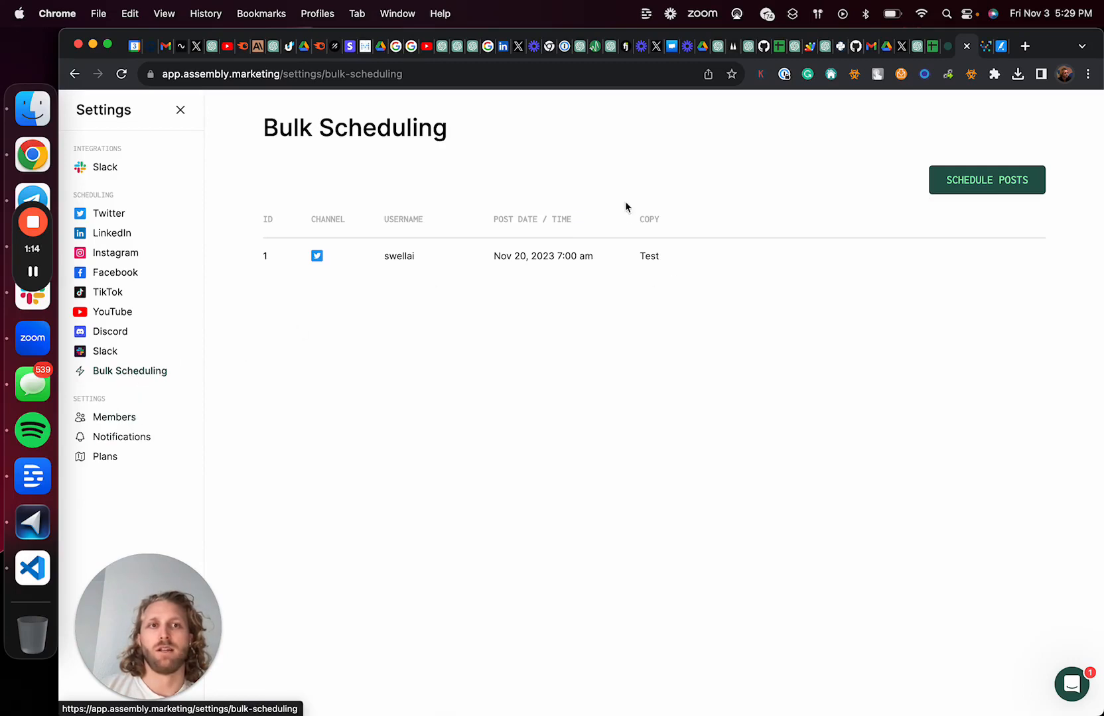
mouse_move(280, 105)
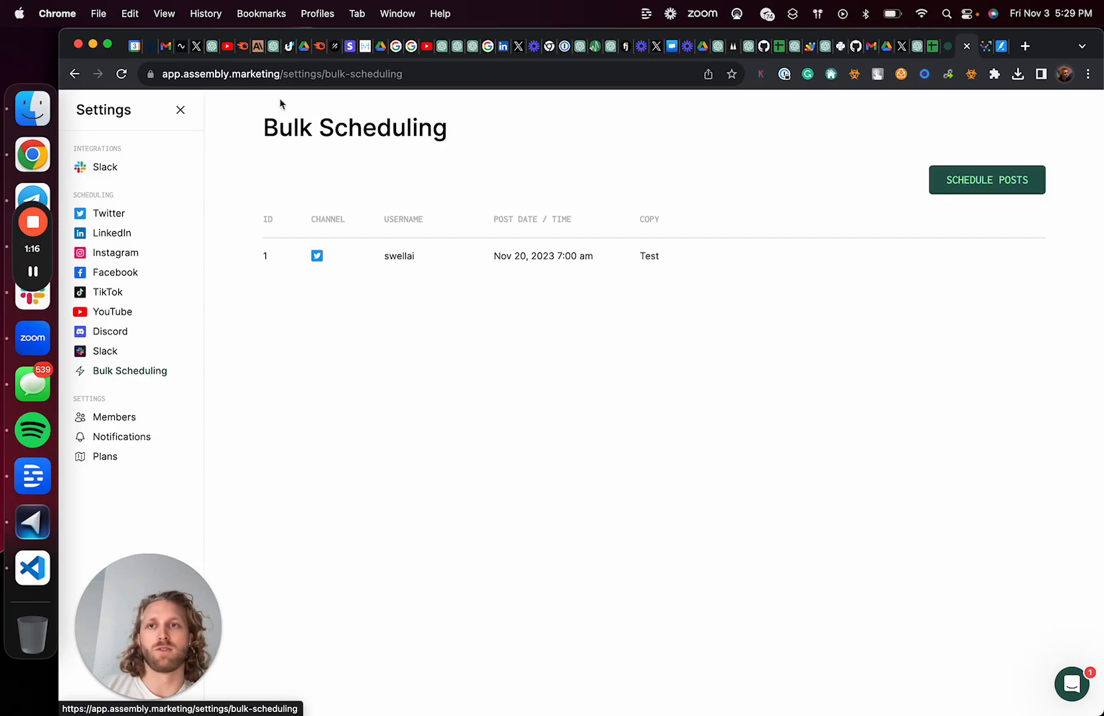
left_click(986, 181)
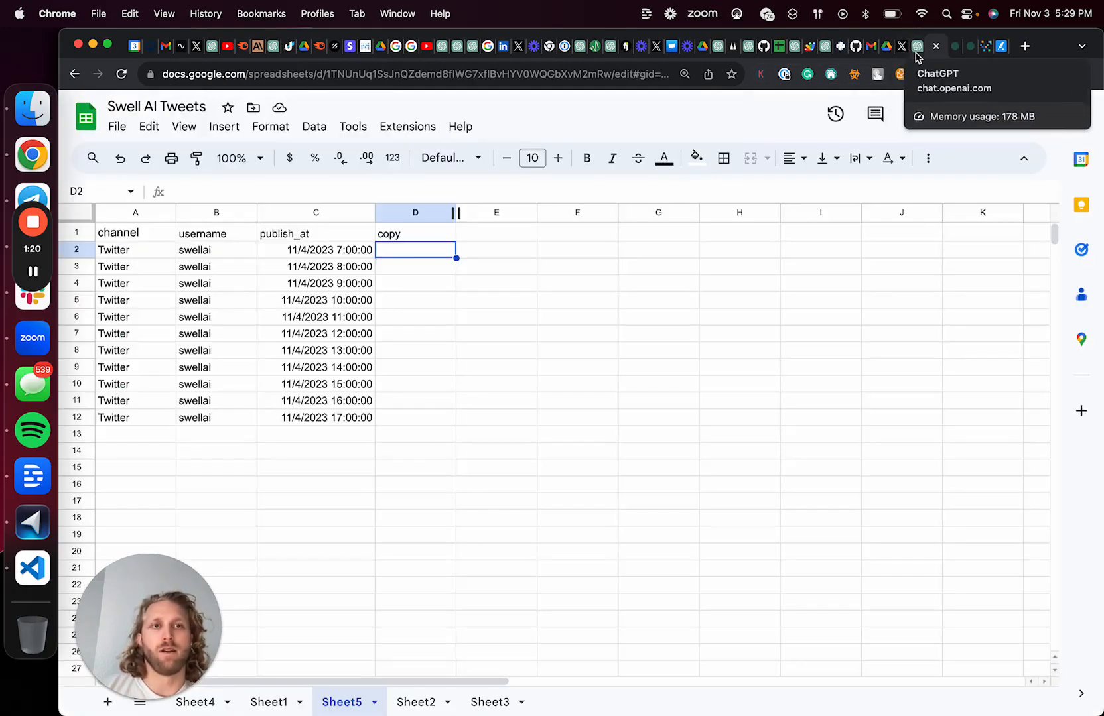
Step: Copy the ChatGPT tweet table and bring it to the sheet's copy column at D2
left_click(916, 46)
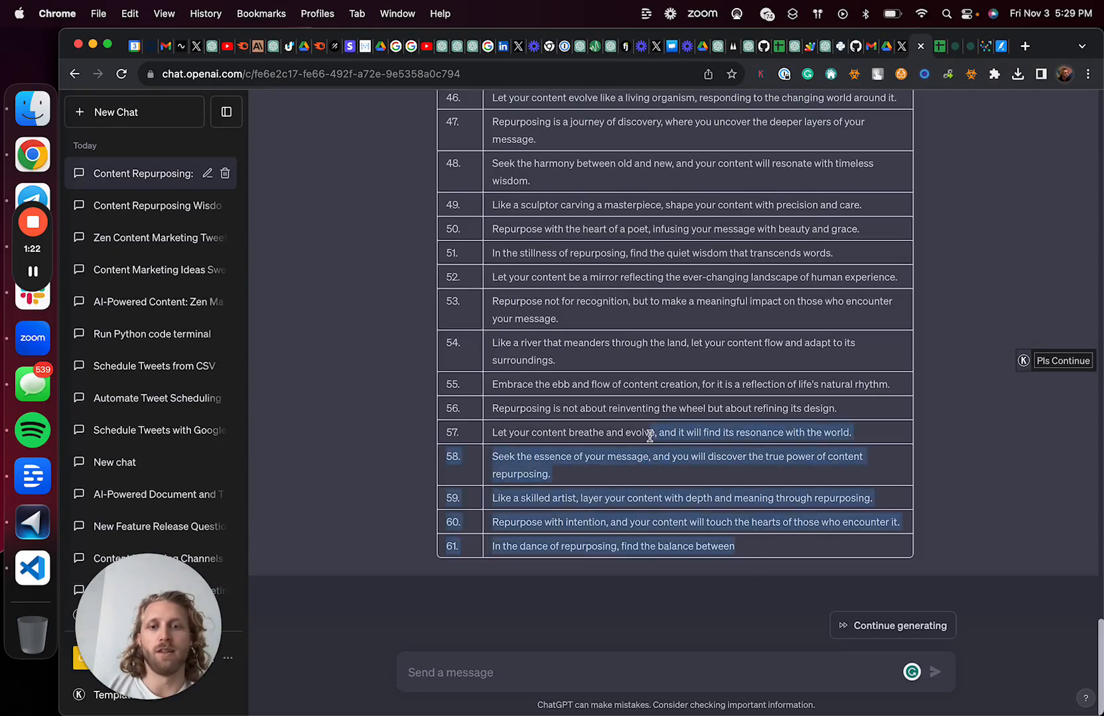
scroll("up", 3)
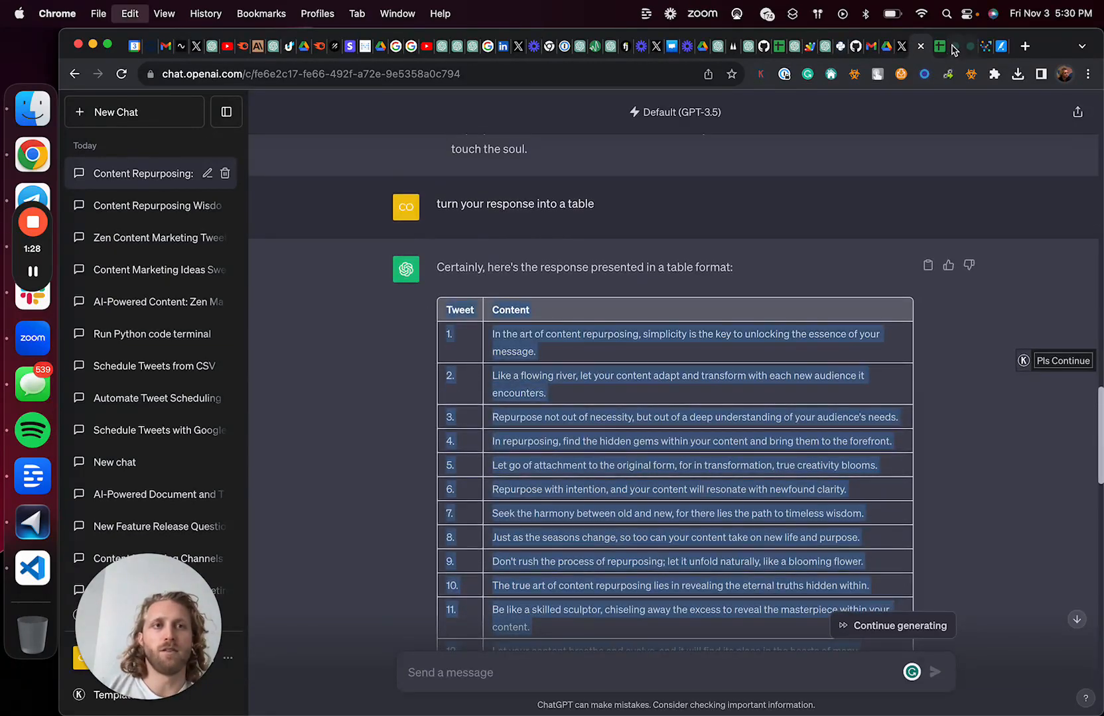
left_click(938, 47)
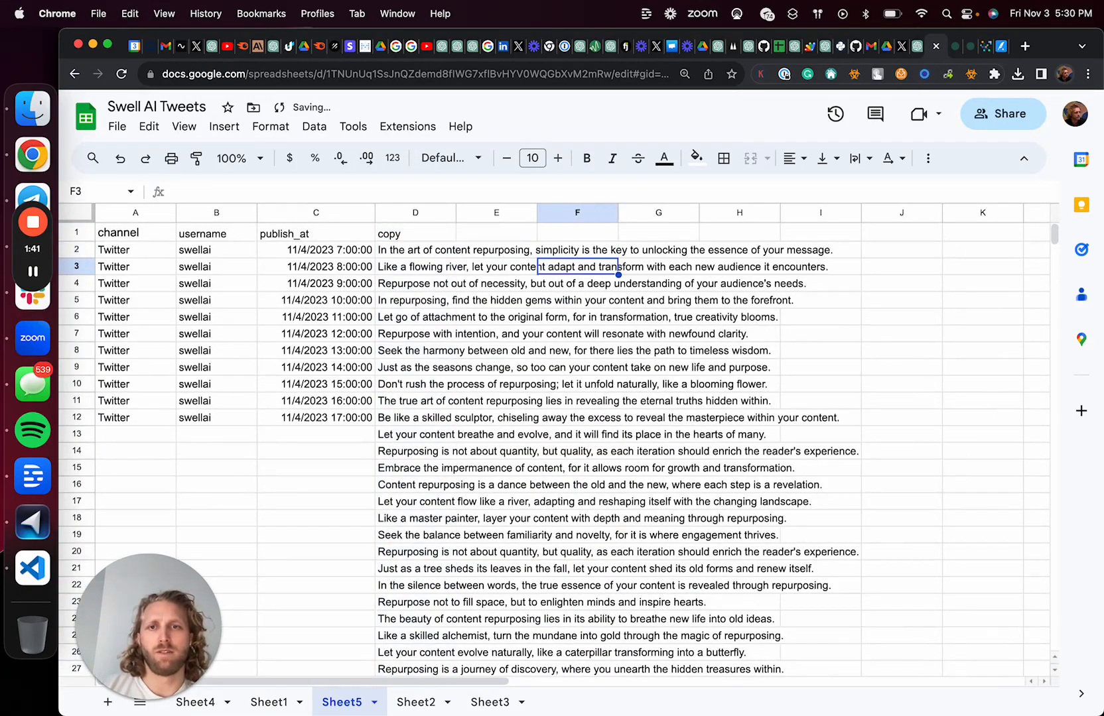
Step: Enter =C2+1 in C13 and fill publish_at down through C62, one day after the row eleven above
left_click(136, 249)
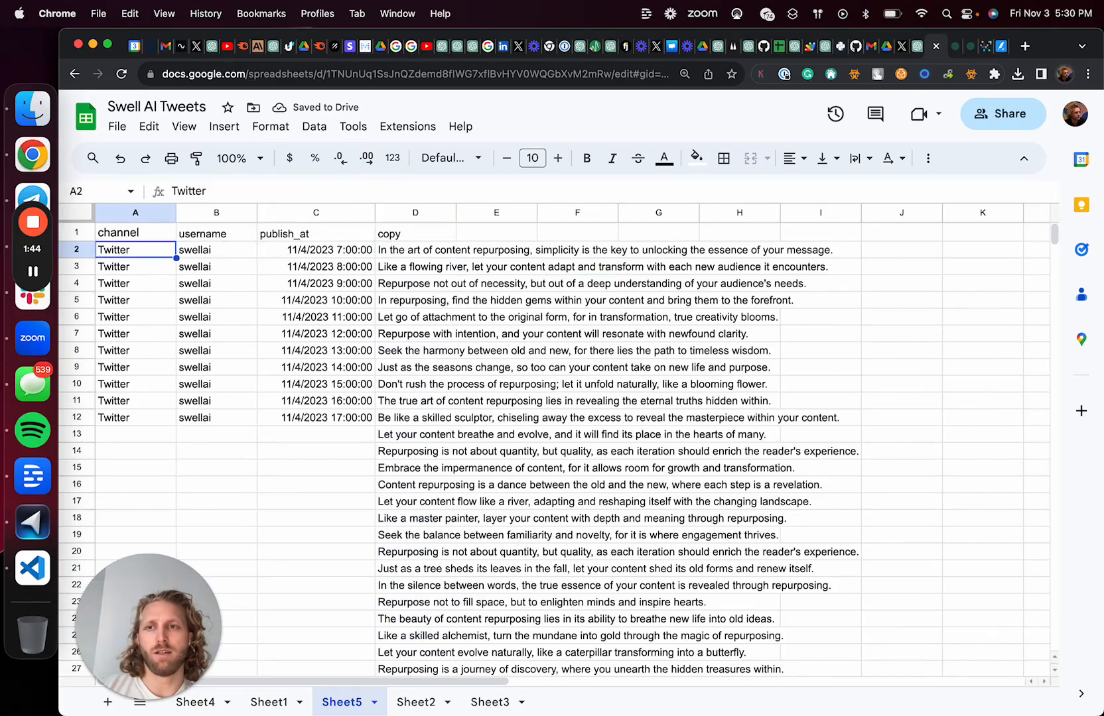
left_click(315, 250)
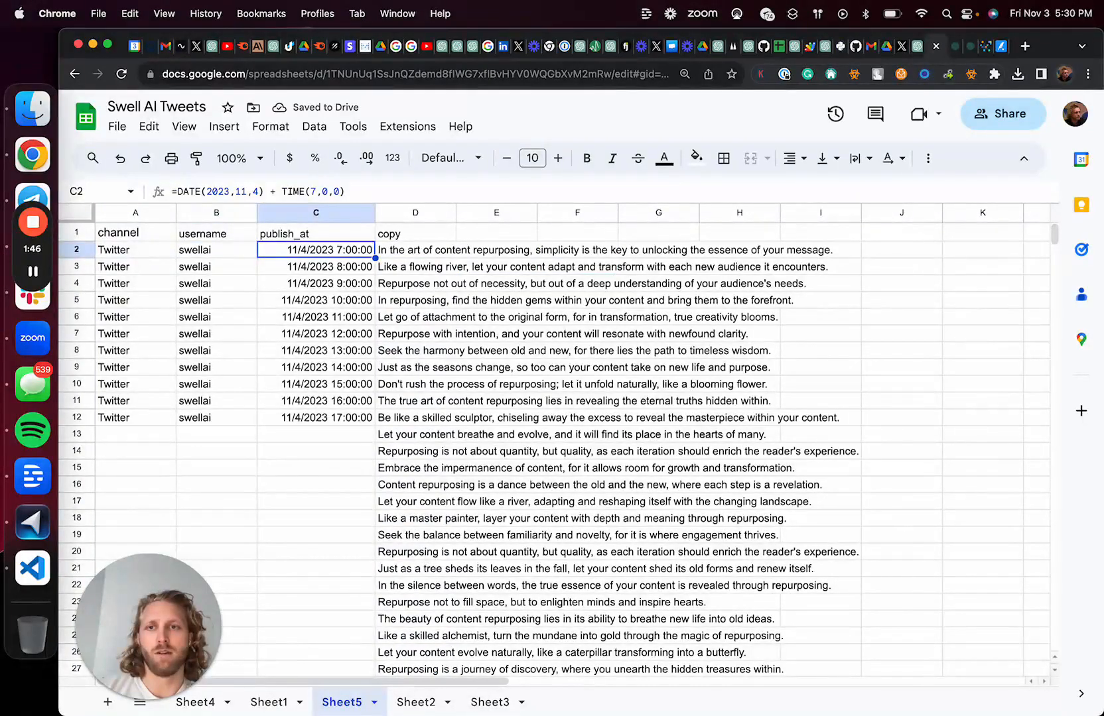
left_click(314, 350)
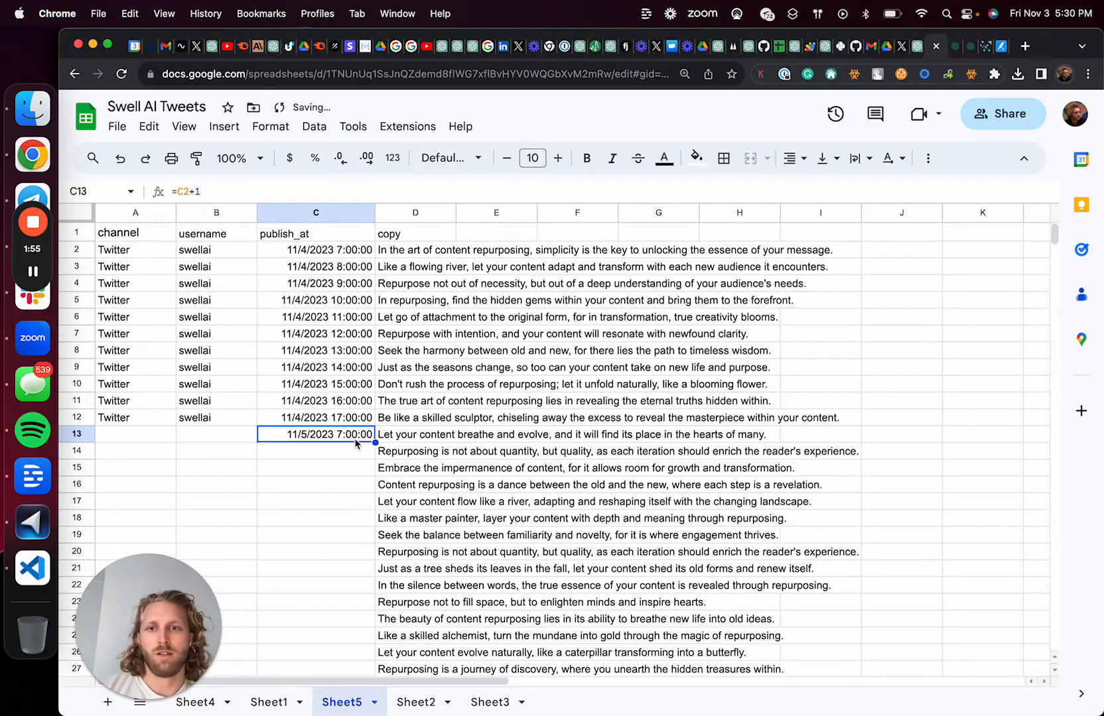
scroll("down", 3)
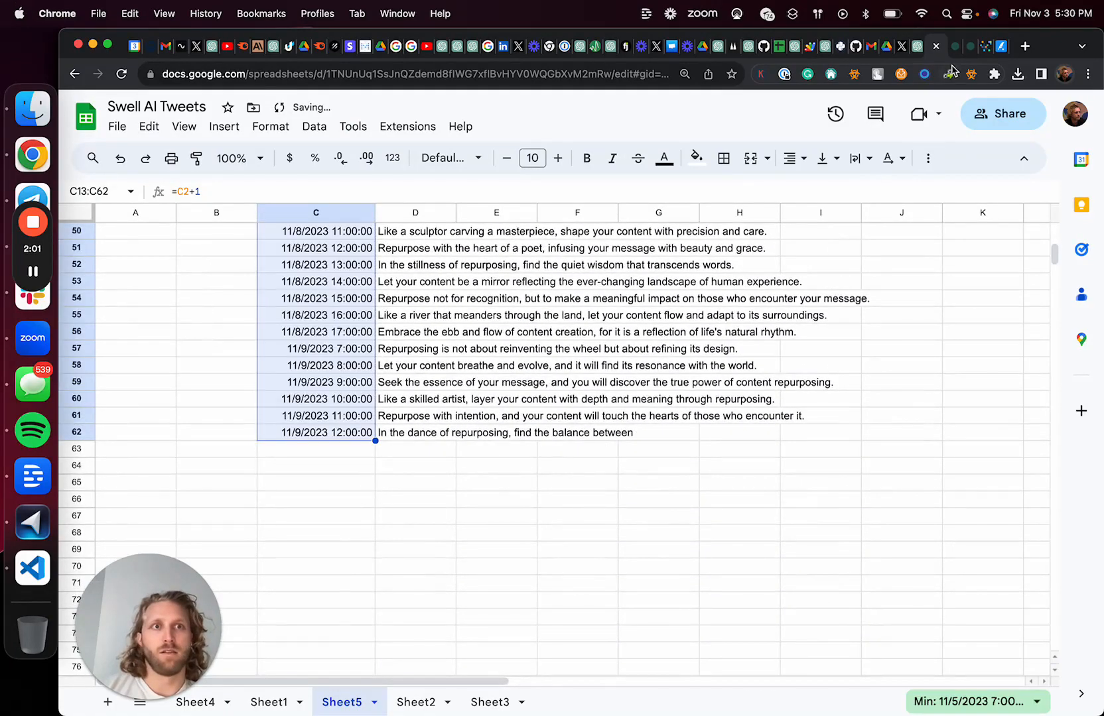
Step: Continue generating the ChatGPT table to tweet 70 and grab rows 66–70
left_click(939, 47)
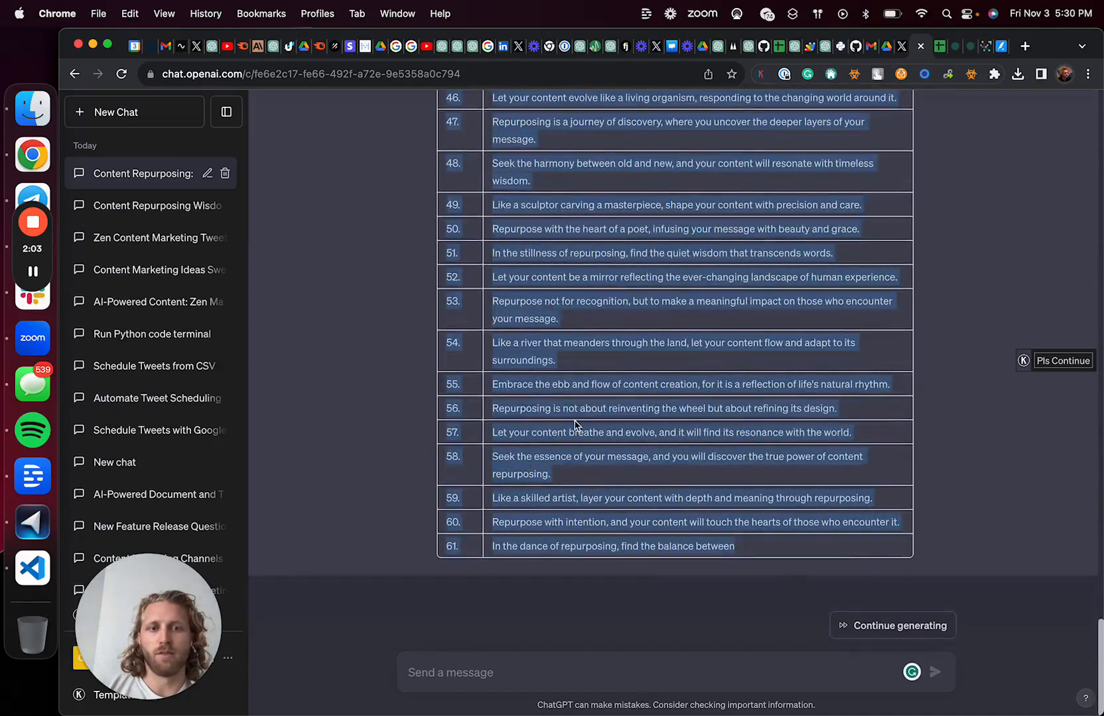
left_click(891, 625)
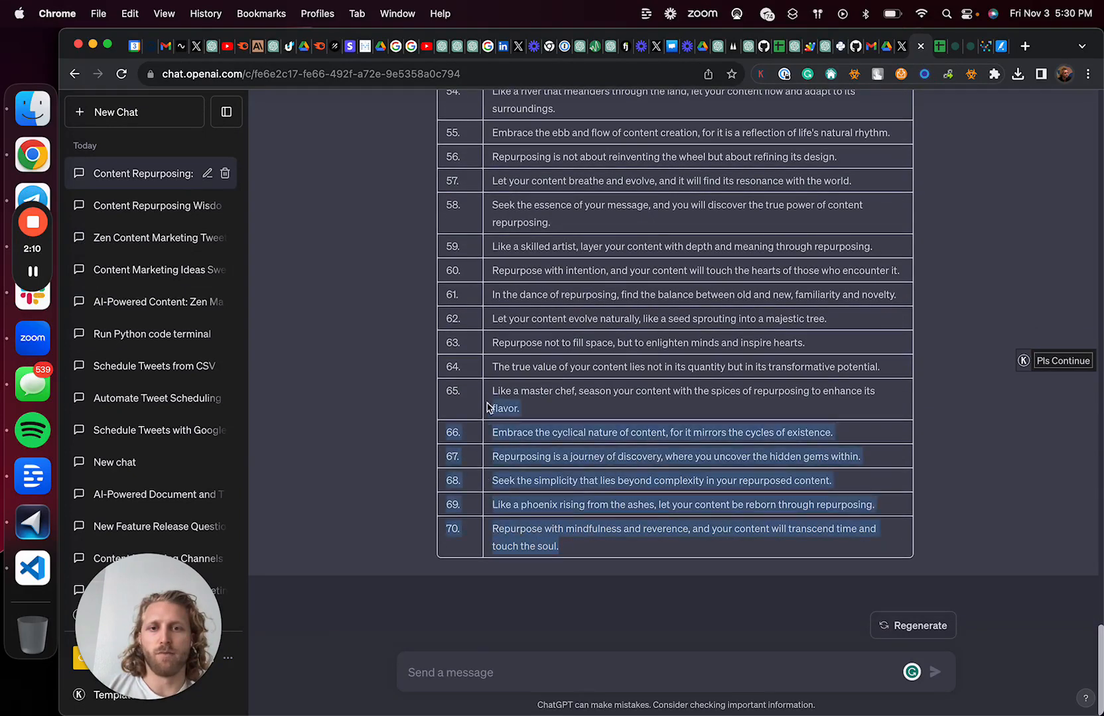
left_click(932, 45)
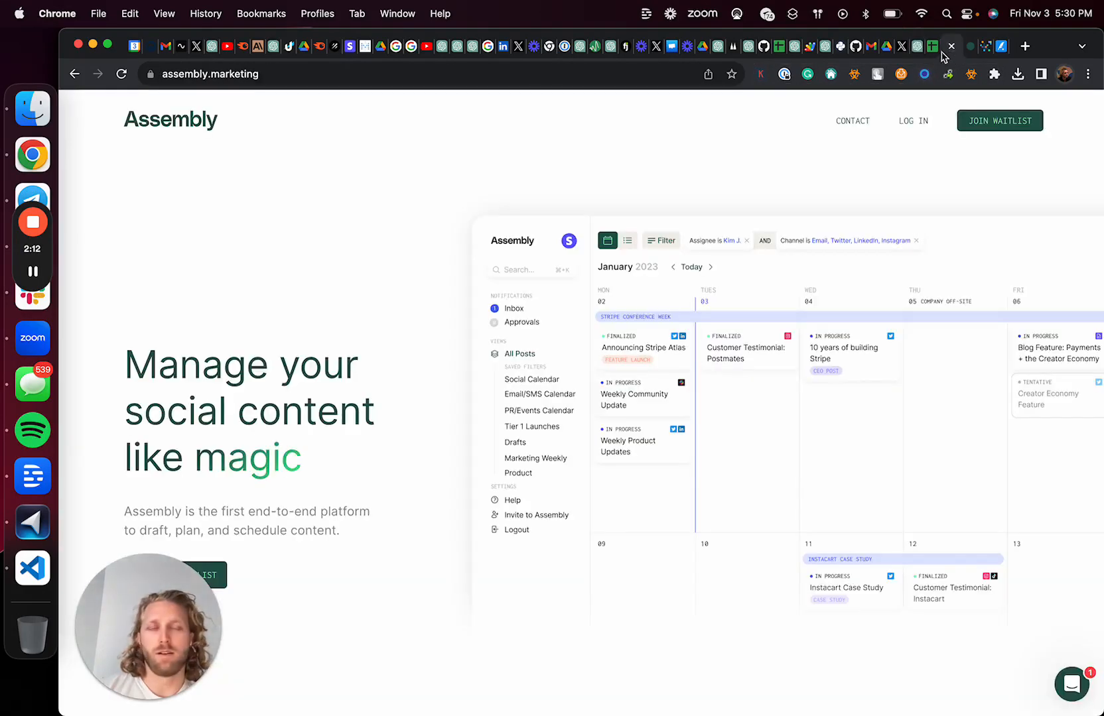
Step: Paste the remaining tweets so all 70 fill the copy column with channel and username
left_click(933, 47)
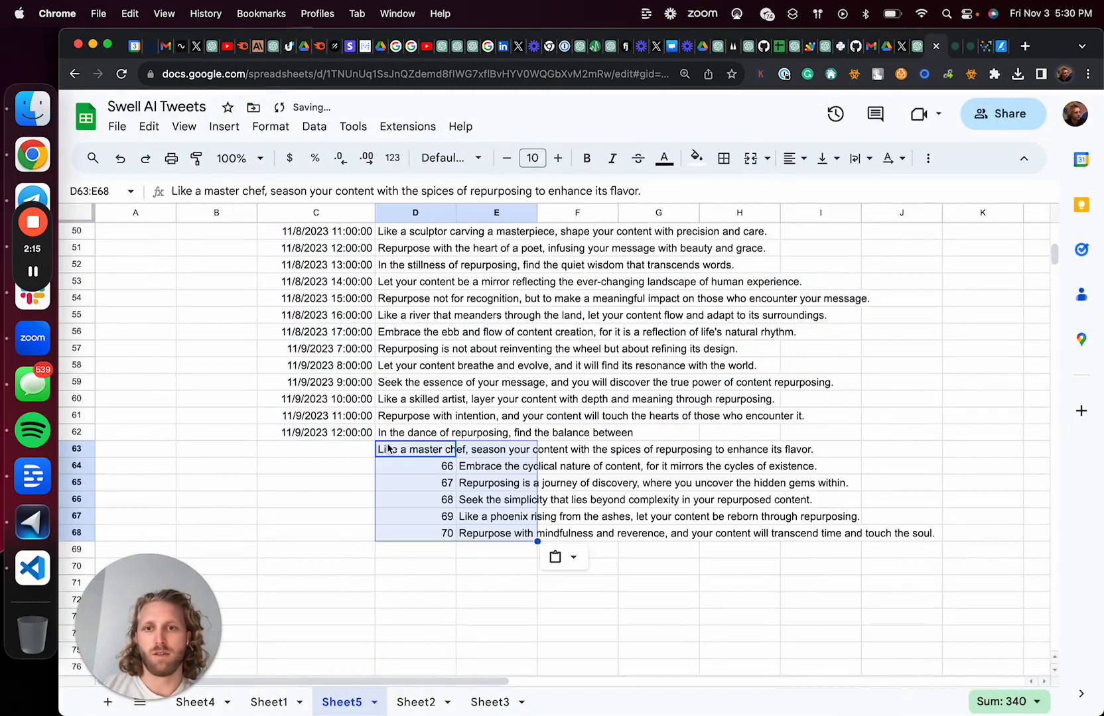
left_click(415, 465)
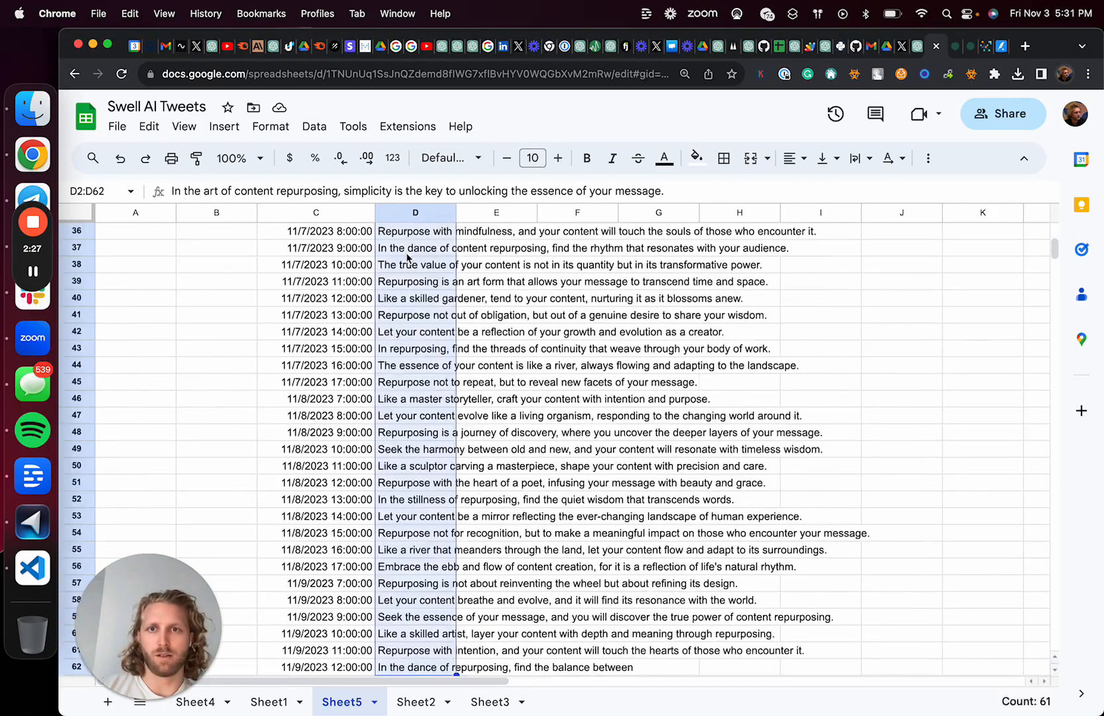
left_click(578, 274)
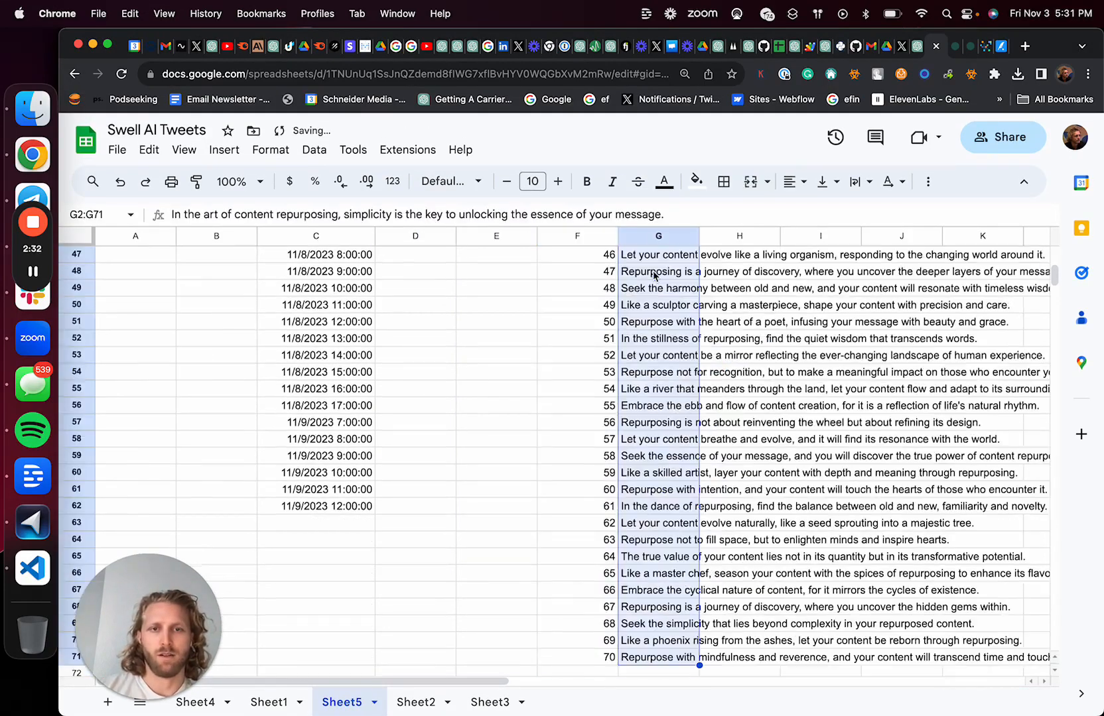
left_click(416, 274)
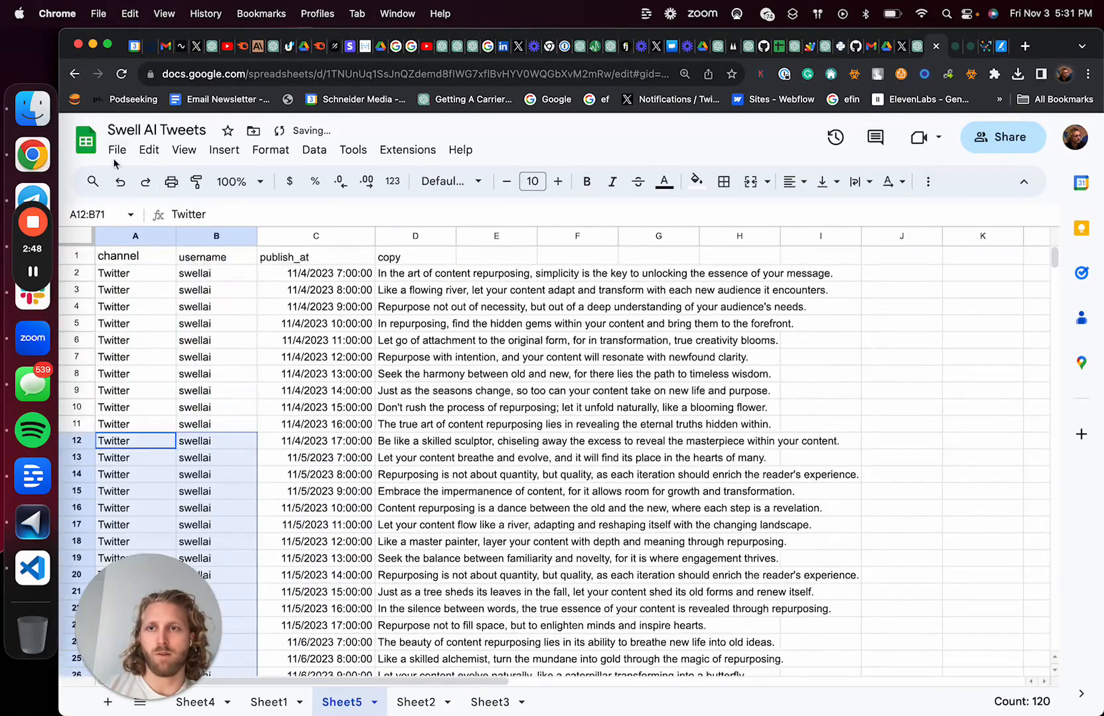
Step: Download the sheet as Comma Separated Values (.csv) via the File menu
left_click(117, 149)
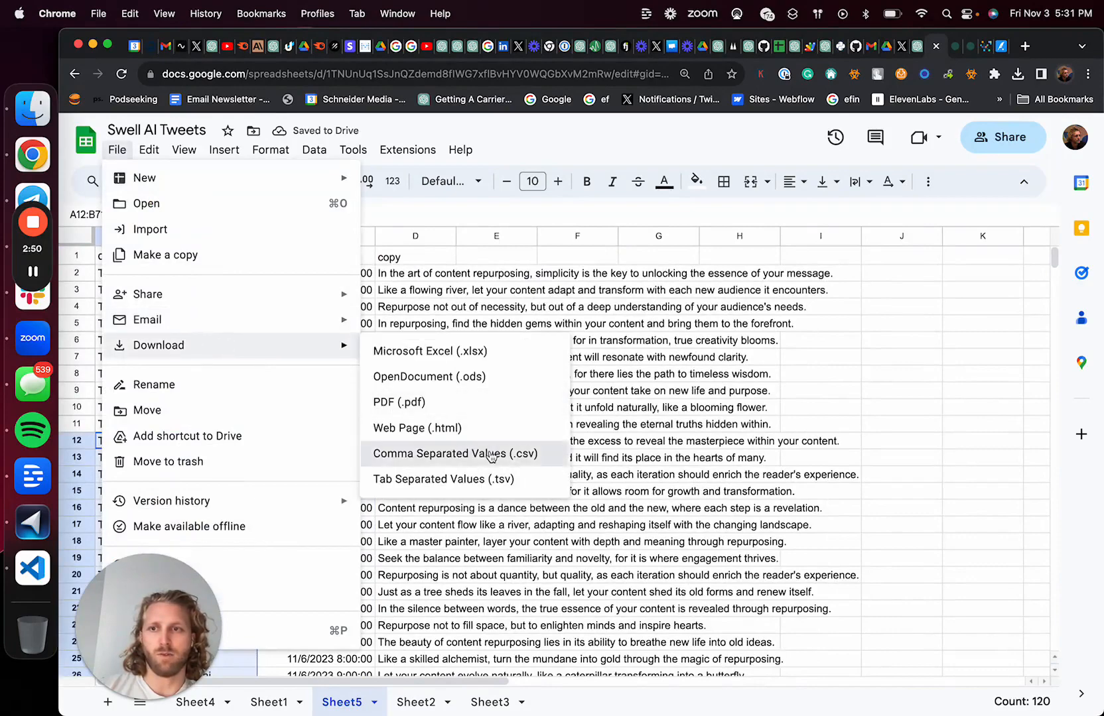
left_click(933, 46)
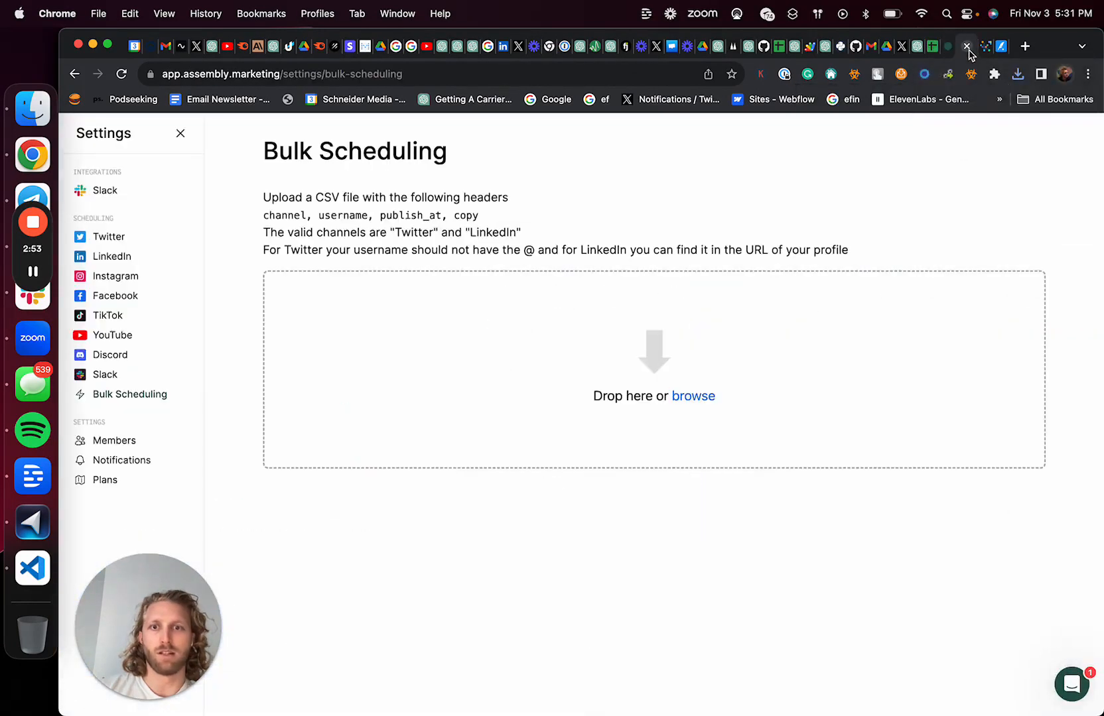
Step: Upload the tweet CSV in Bulk Scheduling, view the 70 posts on the calendar, then switch to Later
left_click(693, 395)
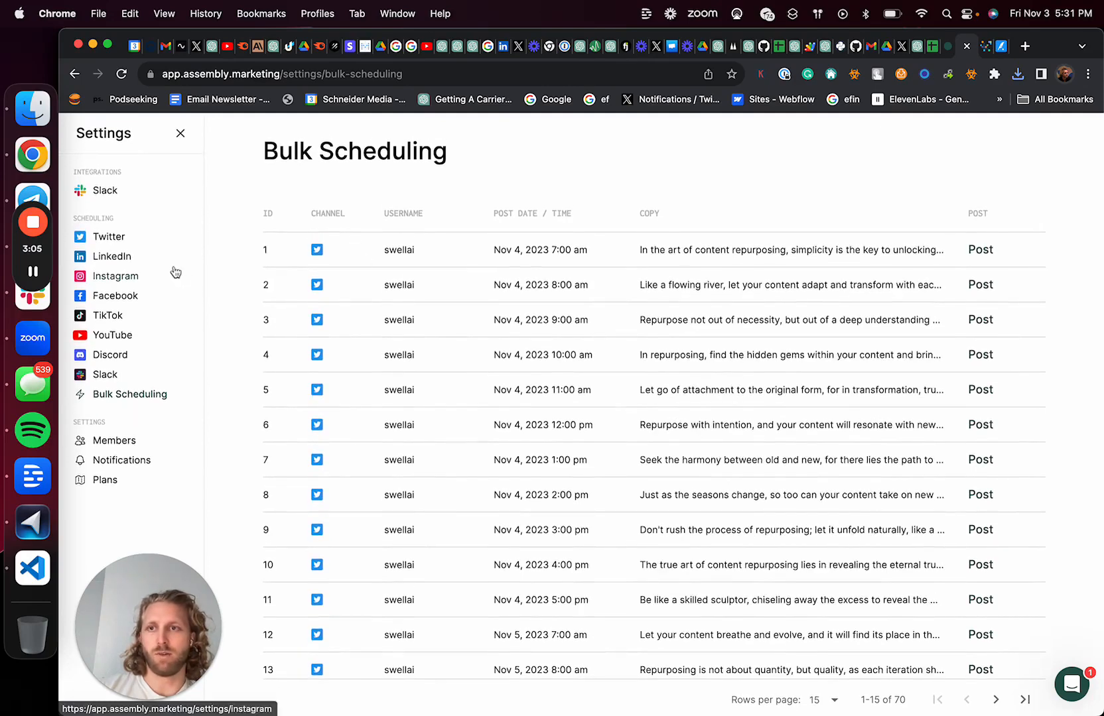
mouse_move(124, 189)
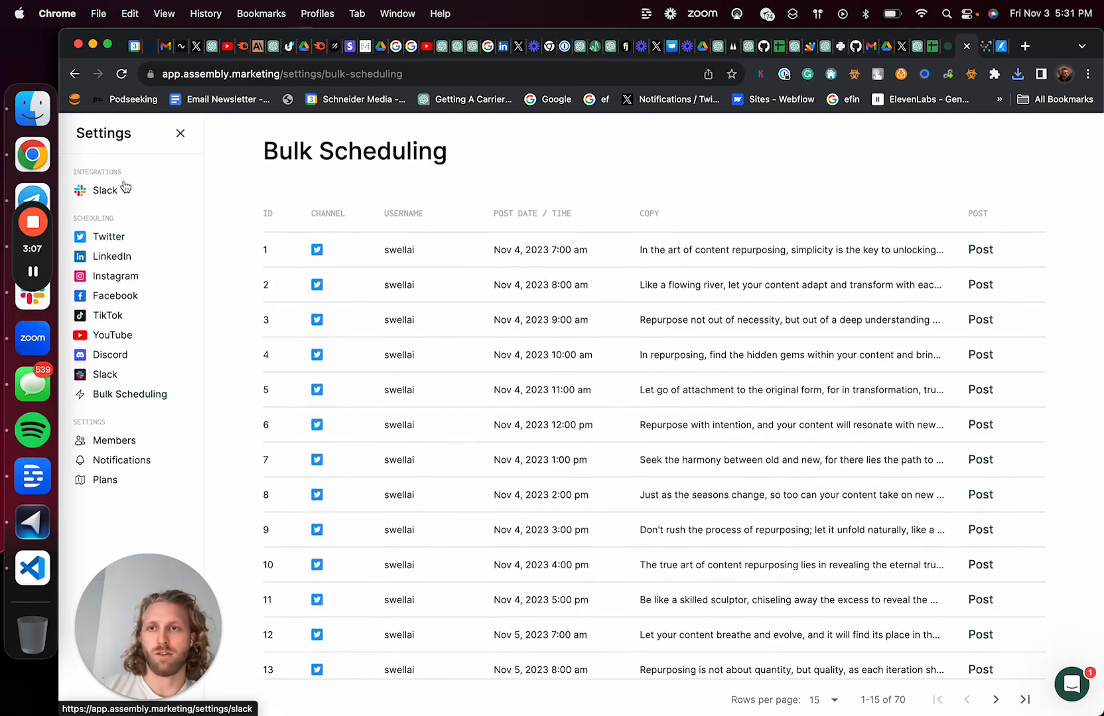
left_click(180, 133)
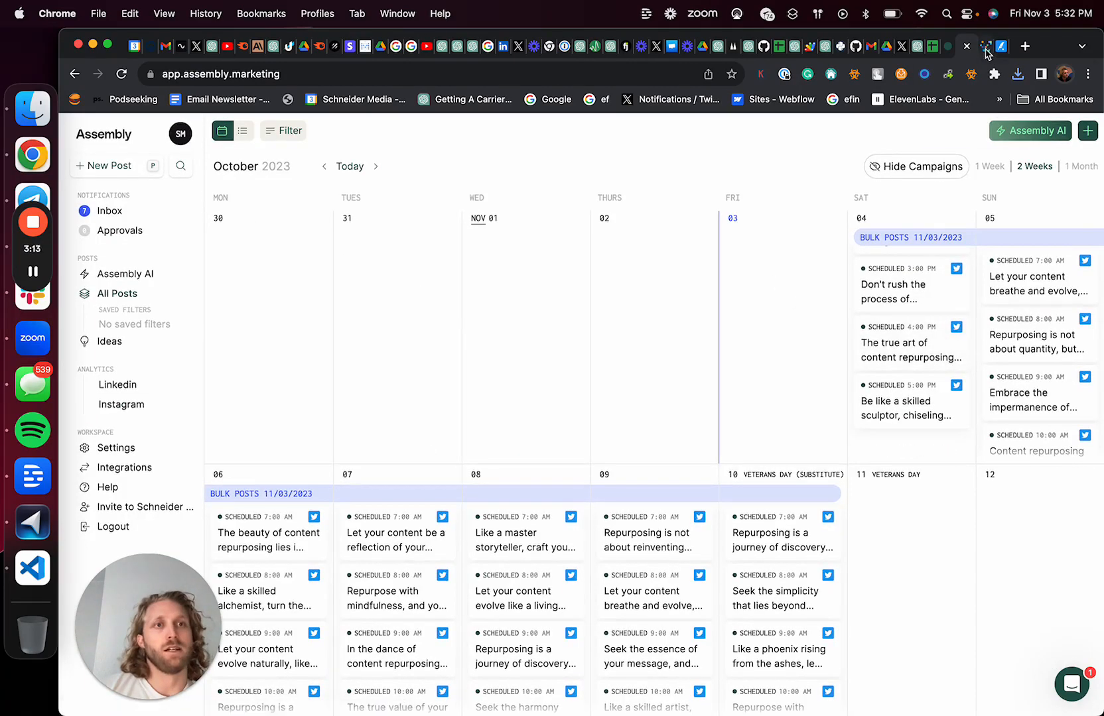
left_click(979, 46)
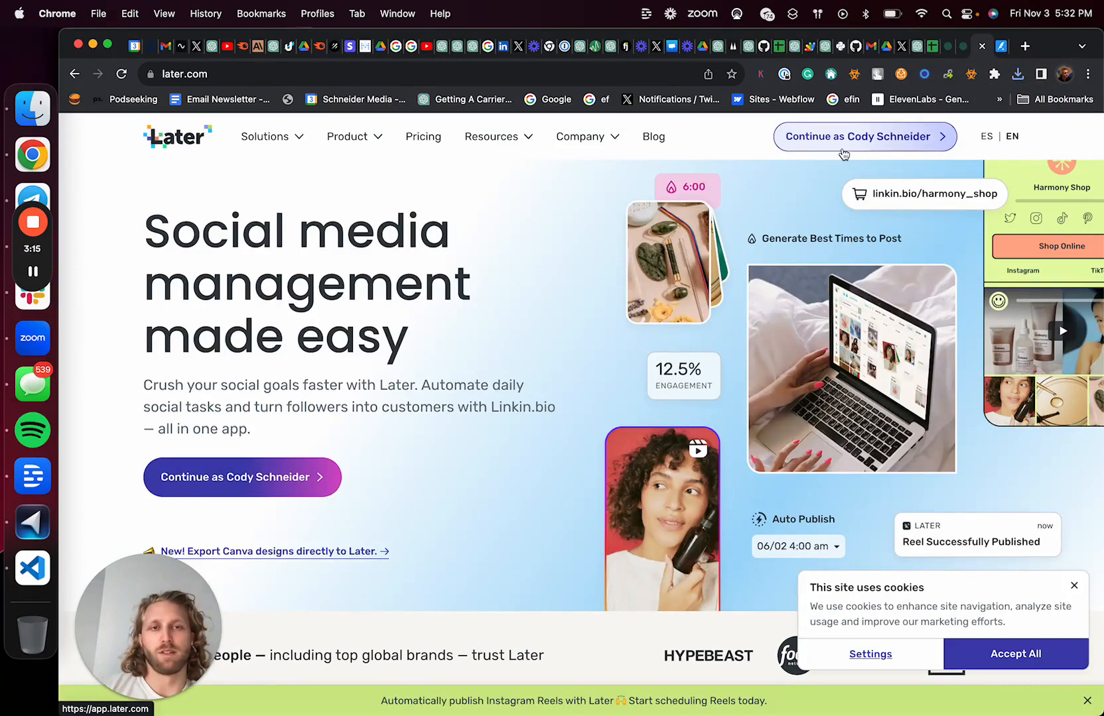
Step: Continue into the Later account and scroll the Oct 29–Nov 4 calendar week of scheduled posts
left_click(865, 136)
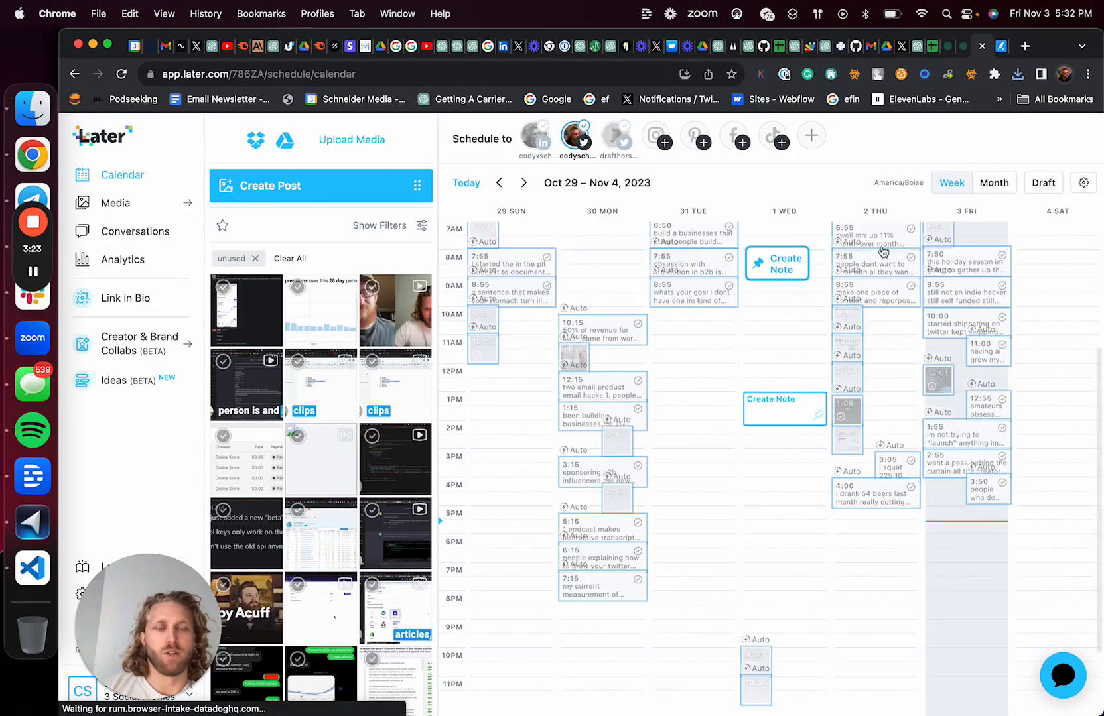
scroll("up", 3)
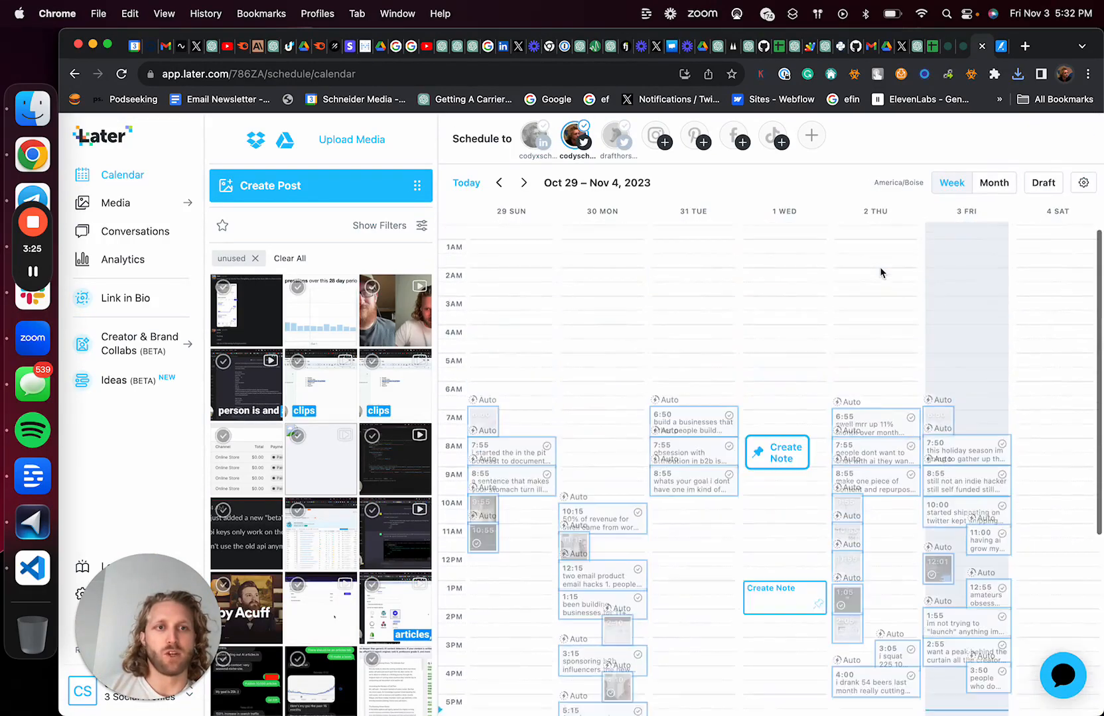
scroll("down", 3)
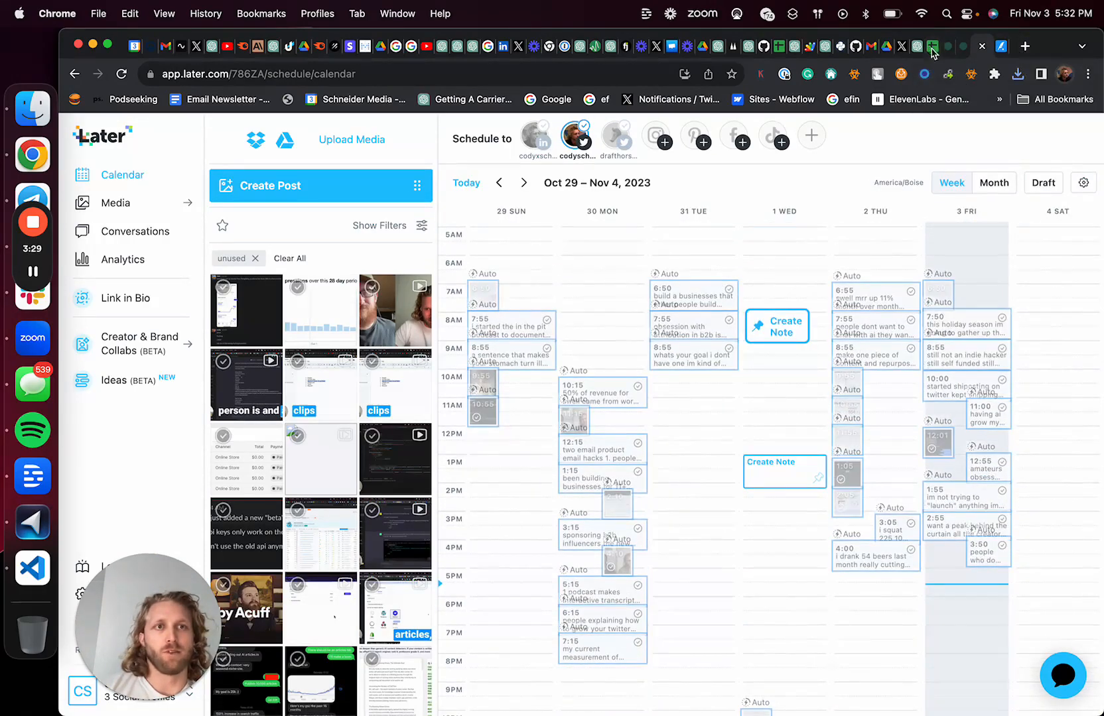
mouse_move(934, 46)
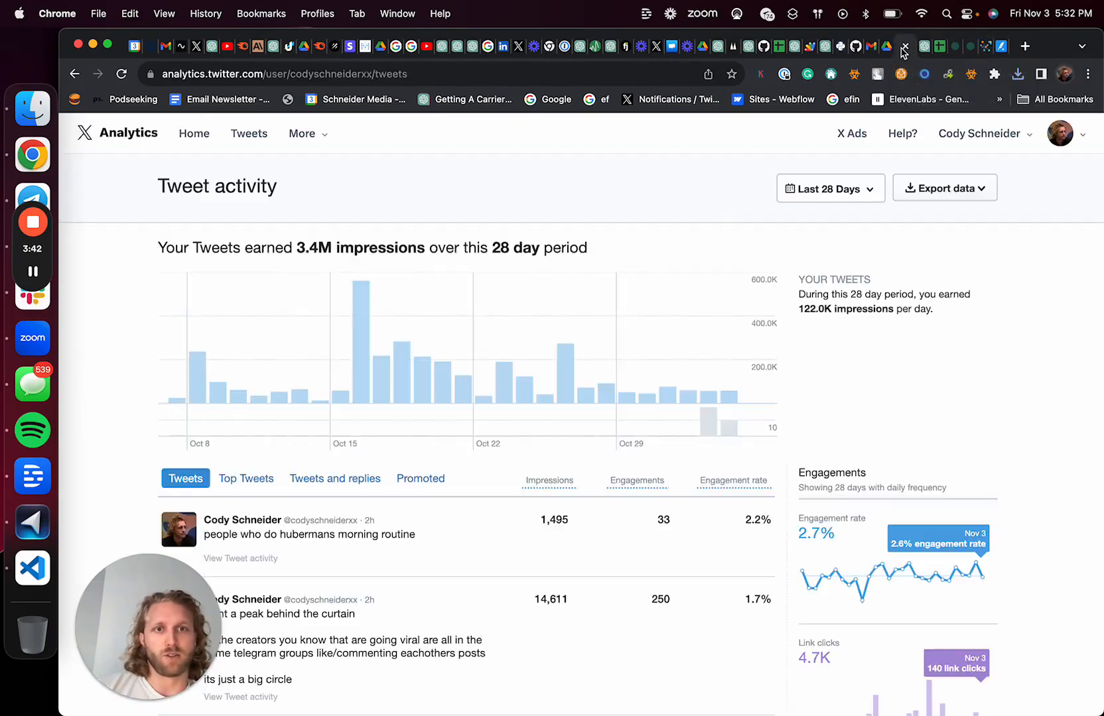
Step: Show the Top Tweets list for the last 28 days, led by the 243,753-impression LinkedIn-AI tweet
scroll("down", 3)
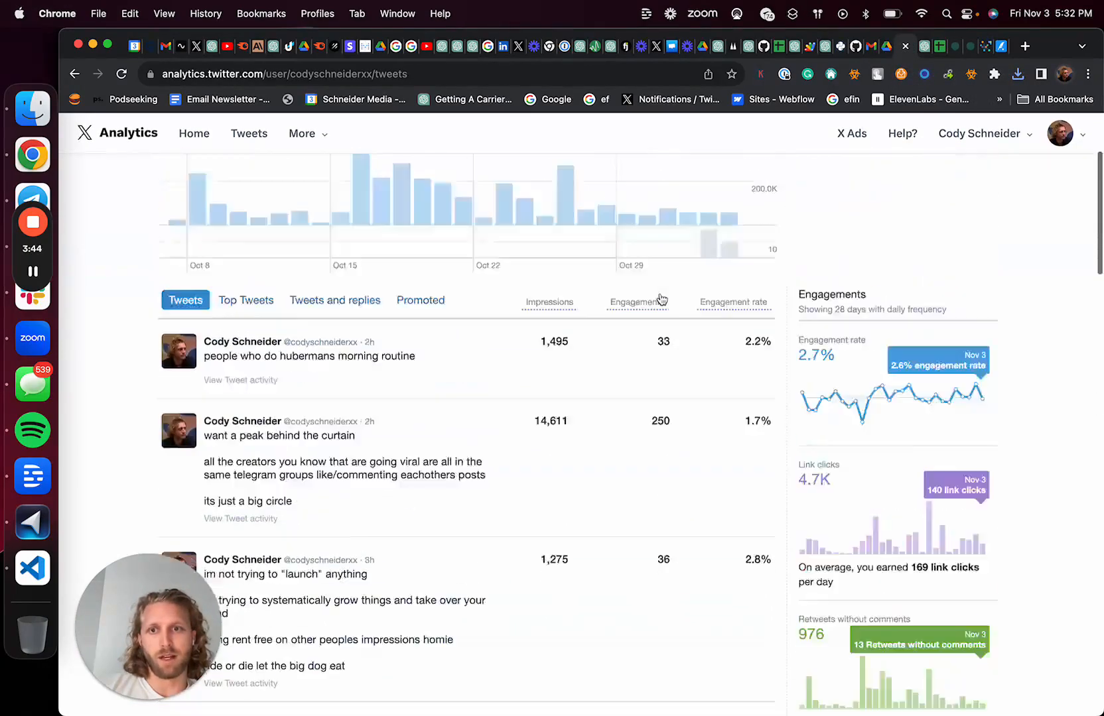
scroll("up", 3)
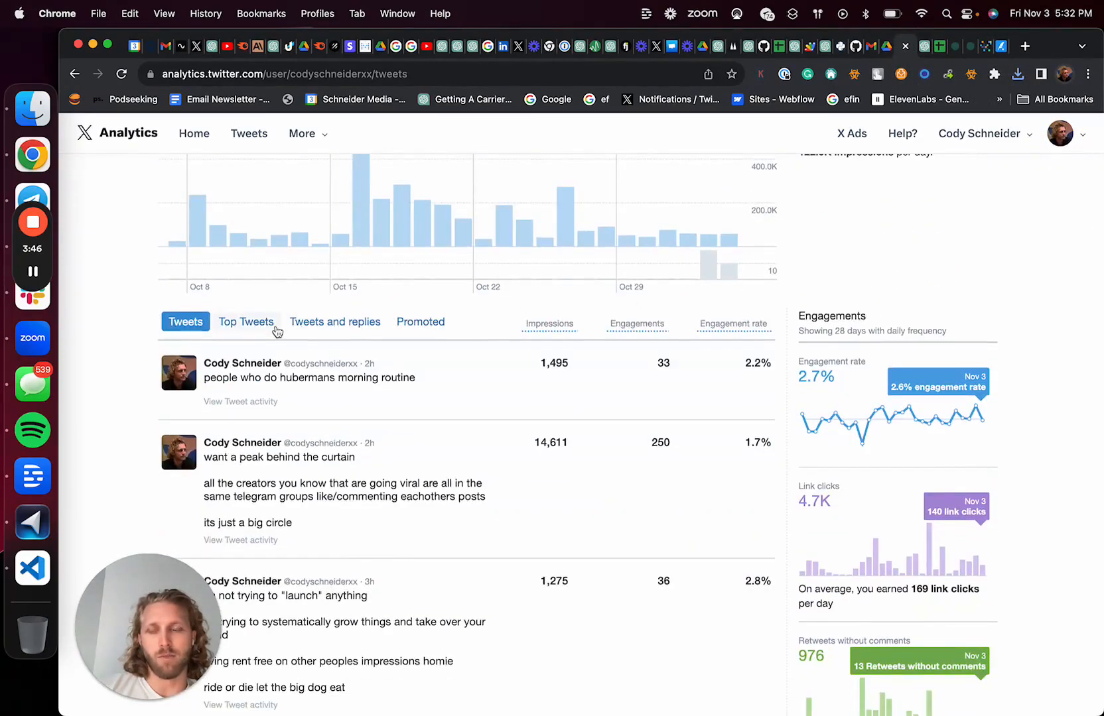
left_click(245, 321)
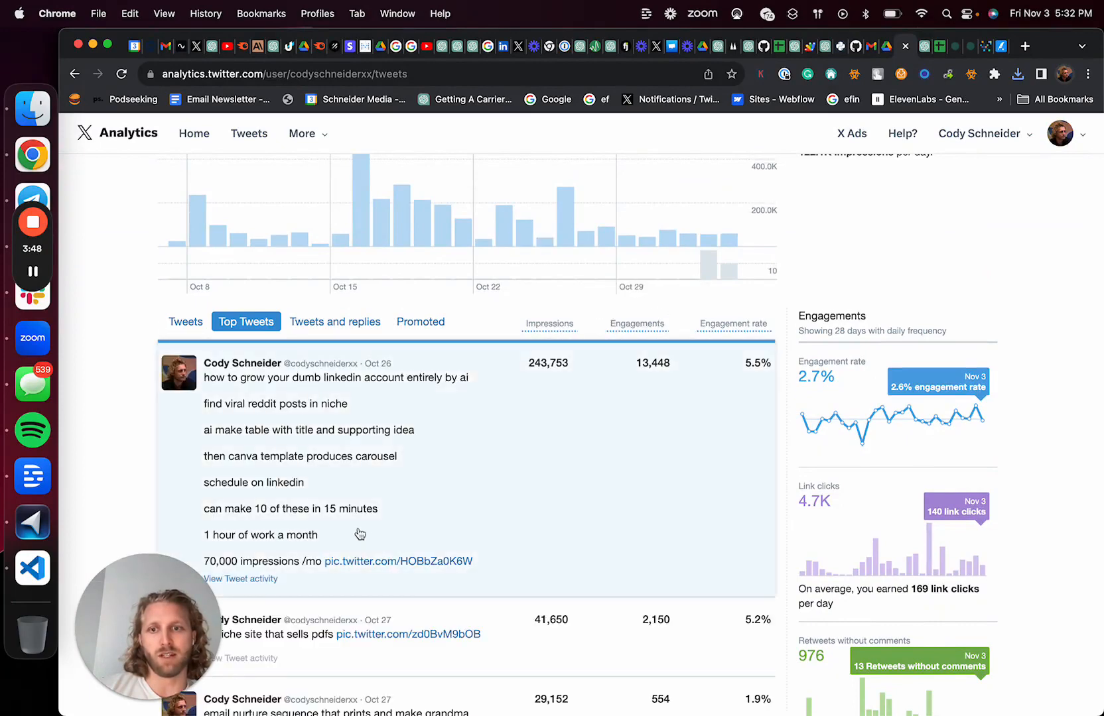
scroll("down", 3)
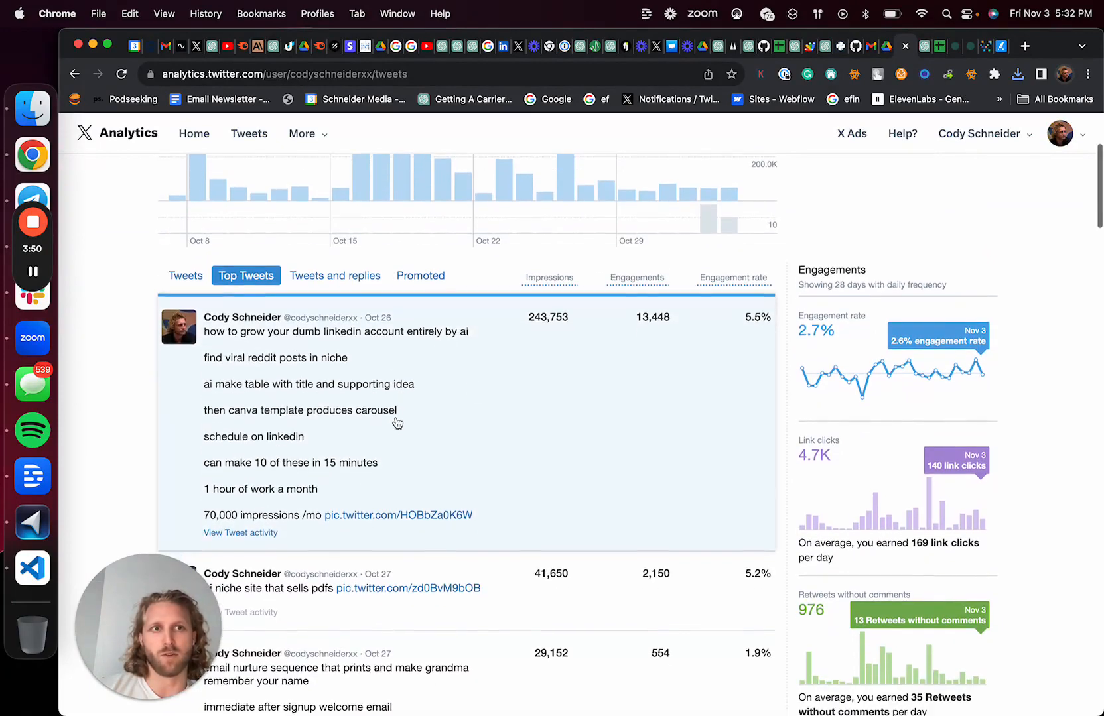
scroll("up", 3)
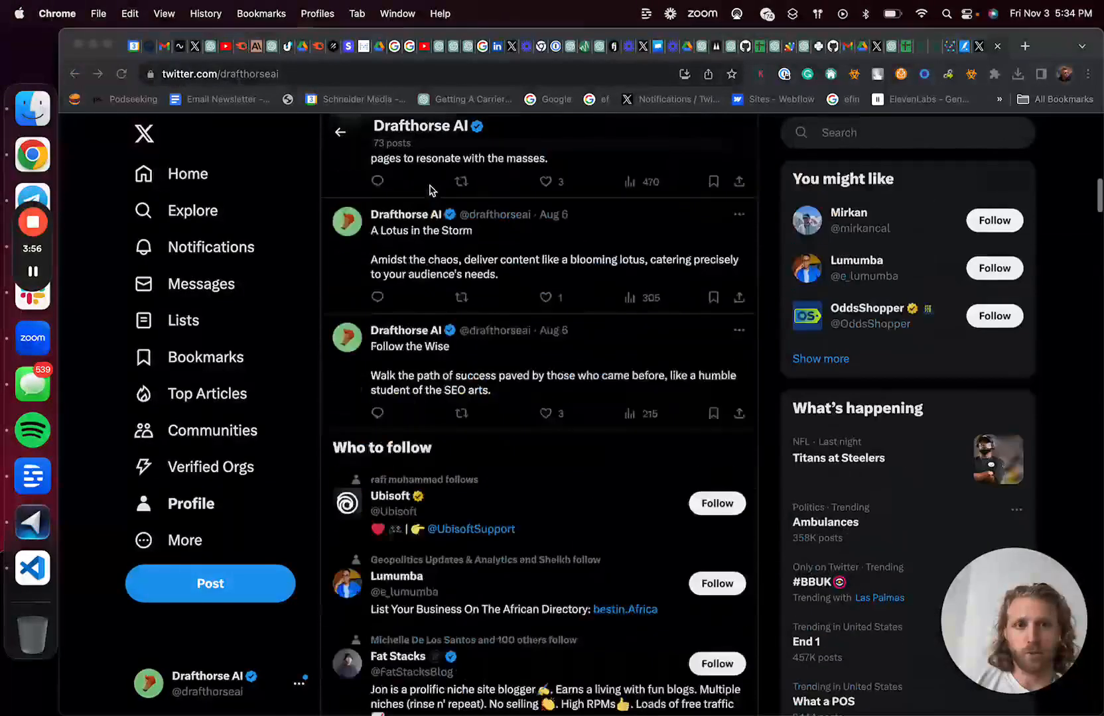
Step: Scroll the Drafthorse AI feed to the 'Silence the Ego' tweet, view it alone and copy its text
scroll("up", 3)
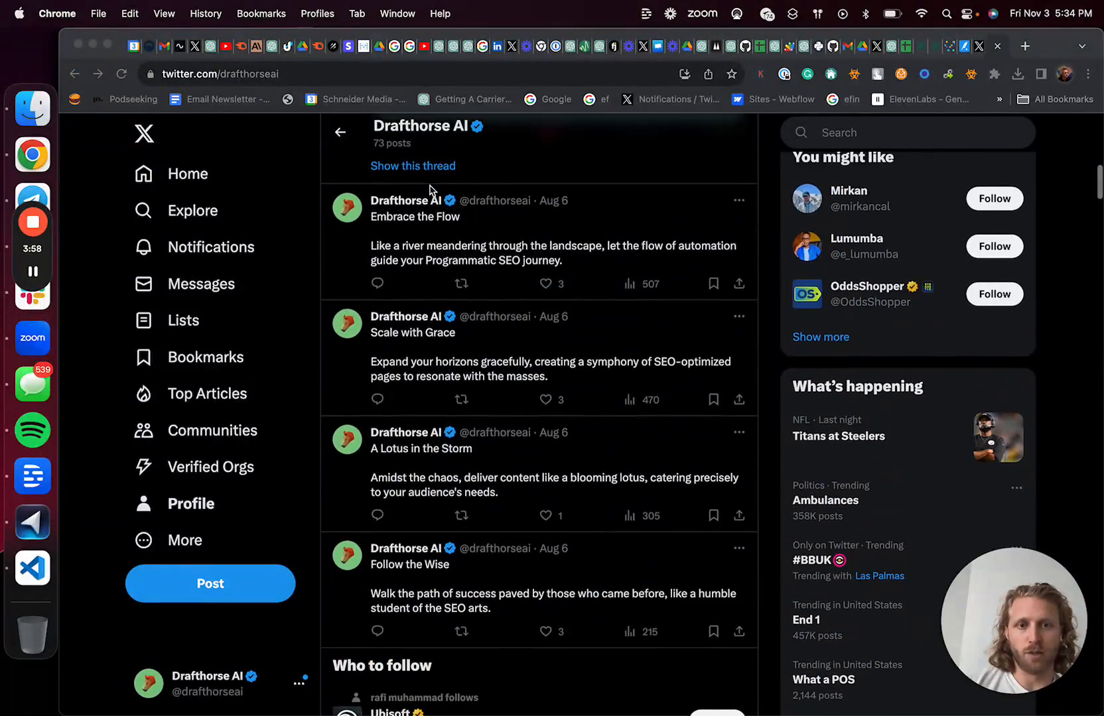
scroll("down", 3)
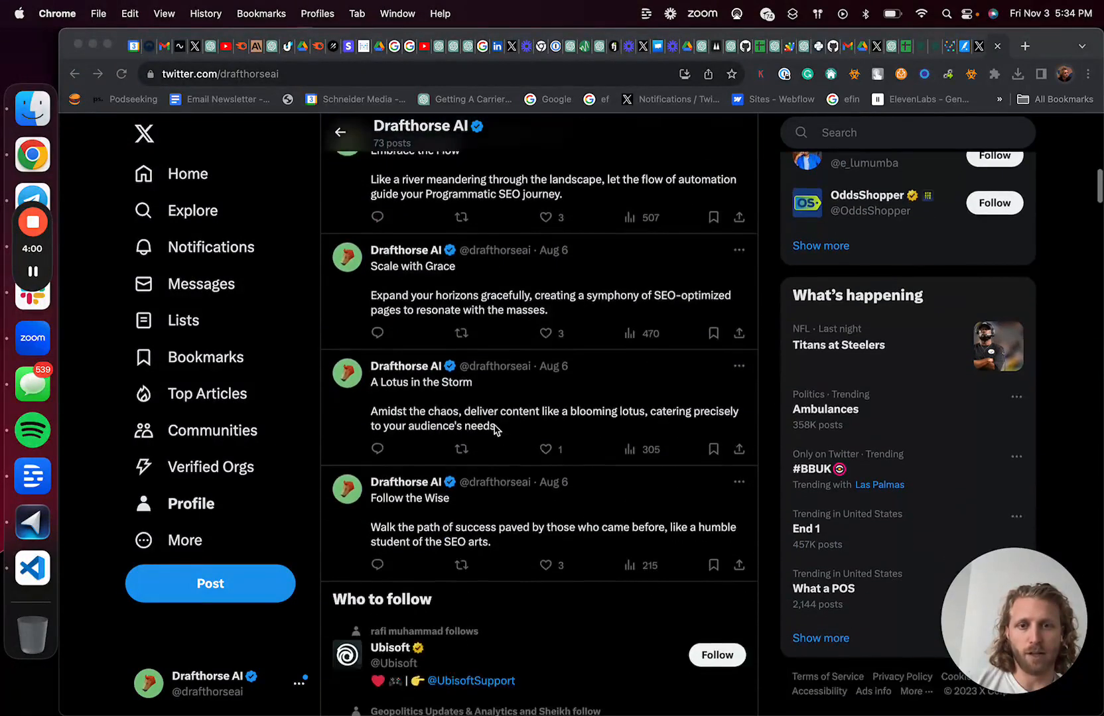
scroll("down", 3)
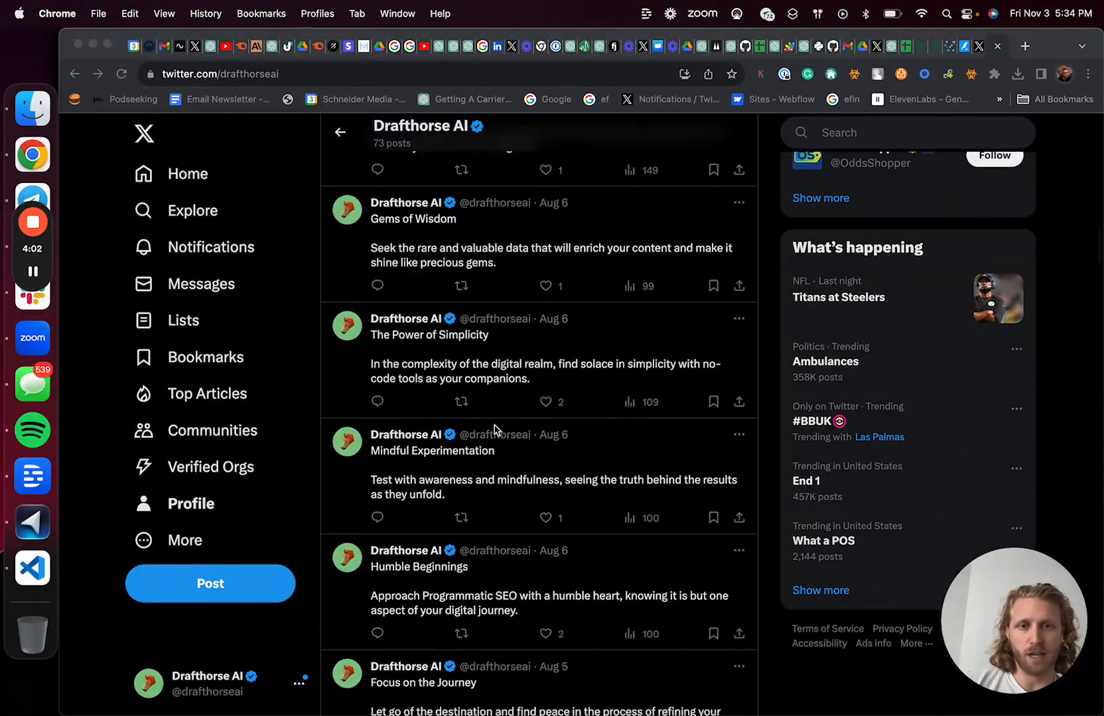
scroll("down", 3)
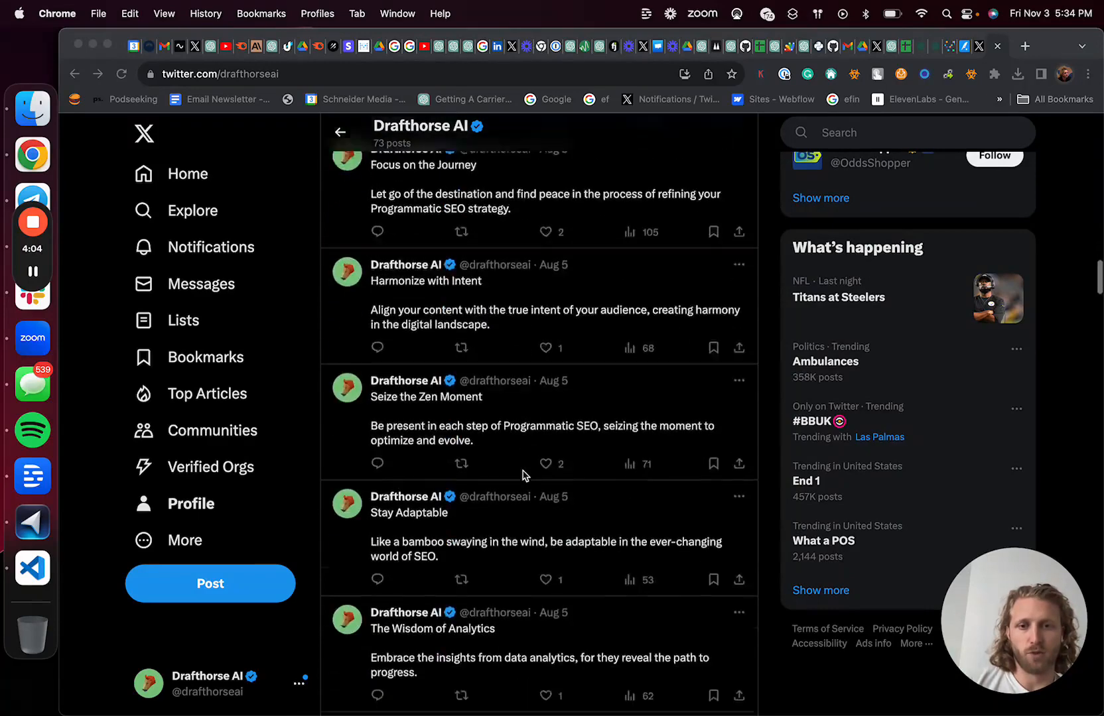
scroll("down", 3)
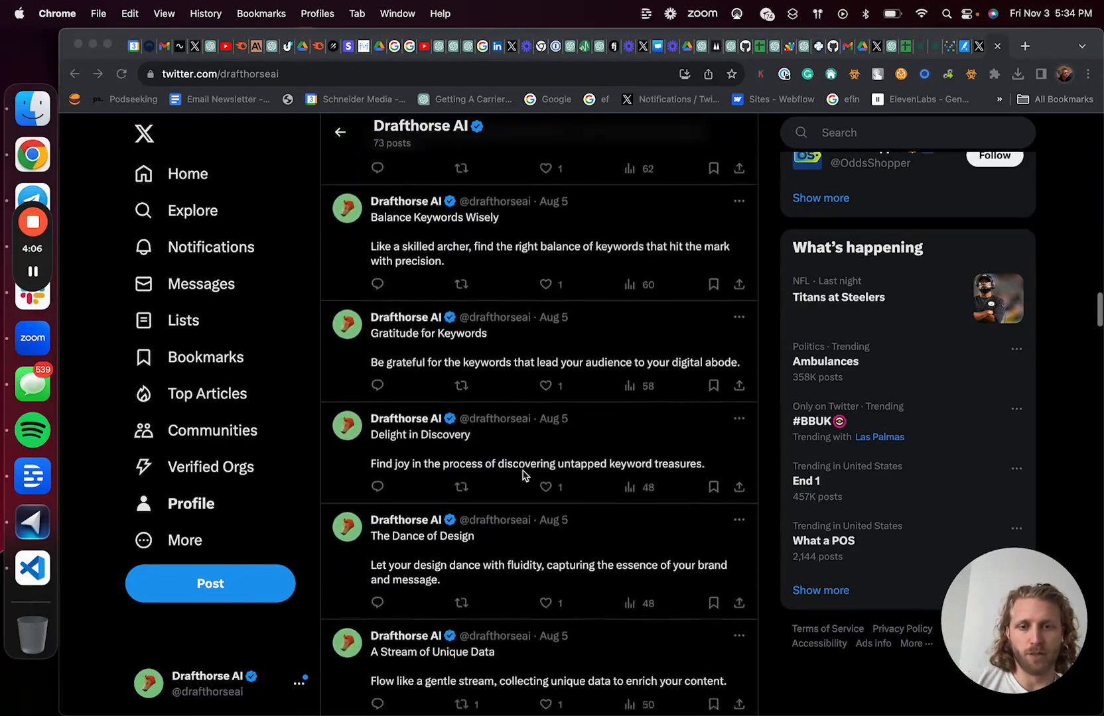
scroll("down", 3)
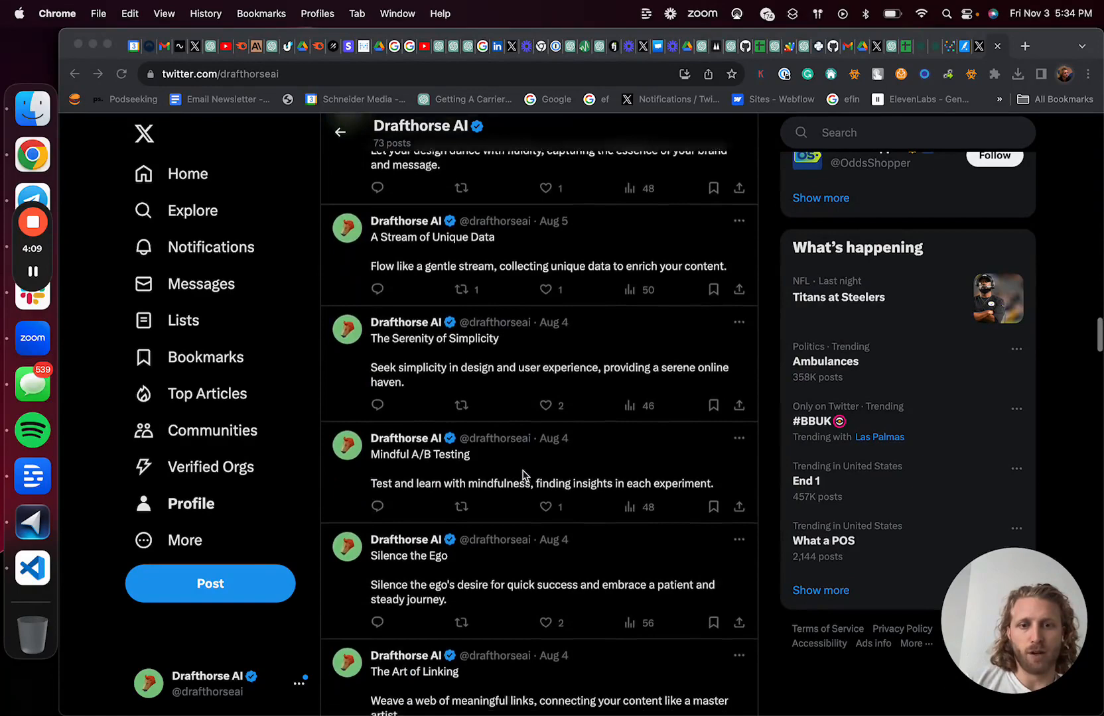
scroll("down", 3)
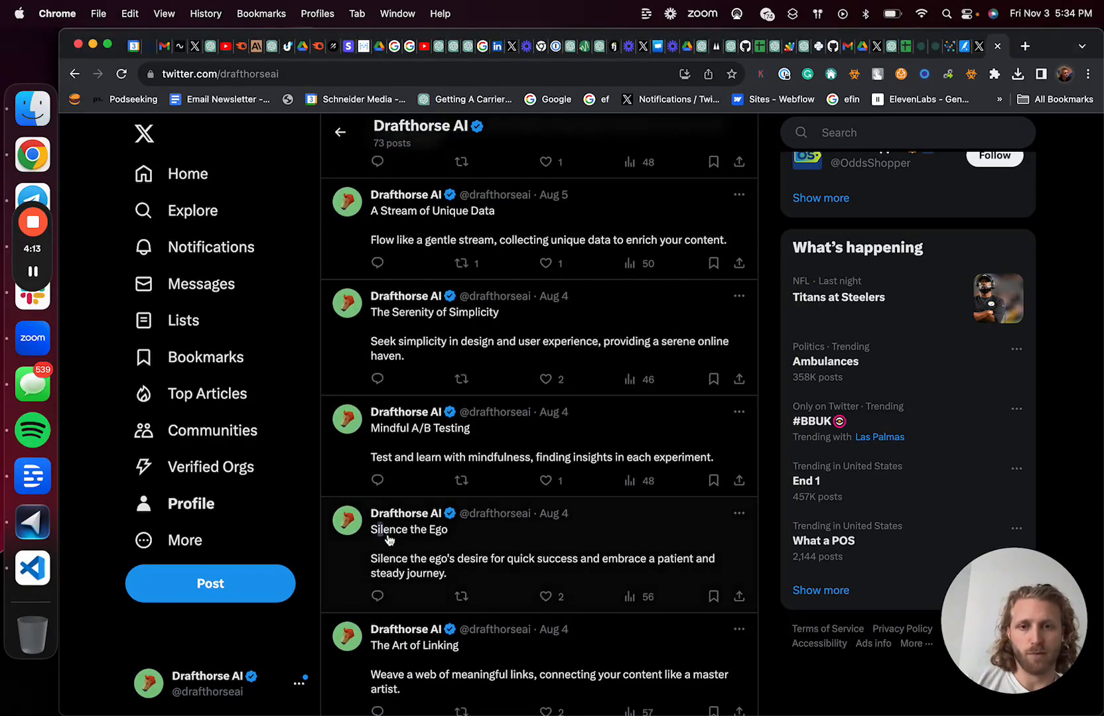
left_click(408, 529)
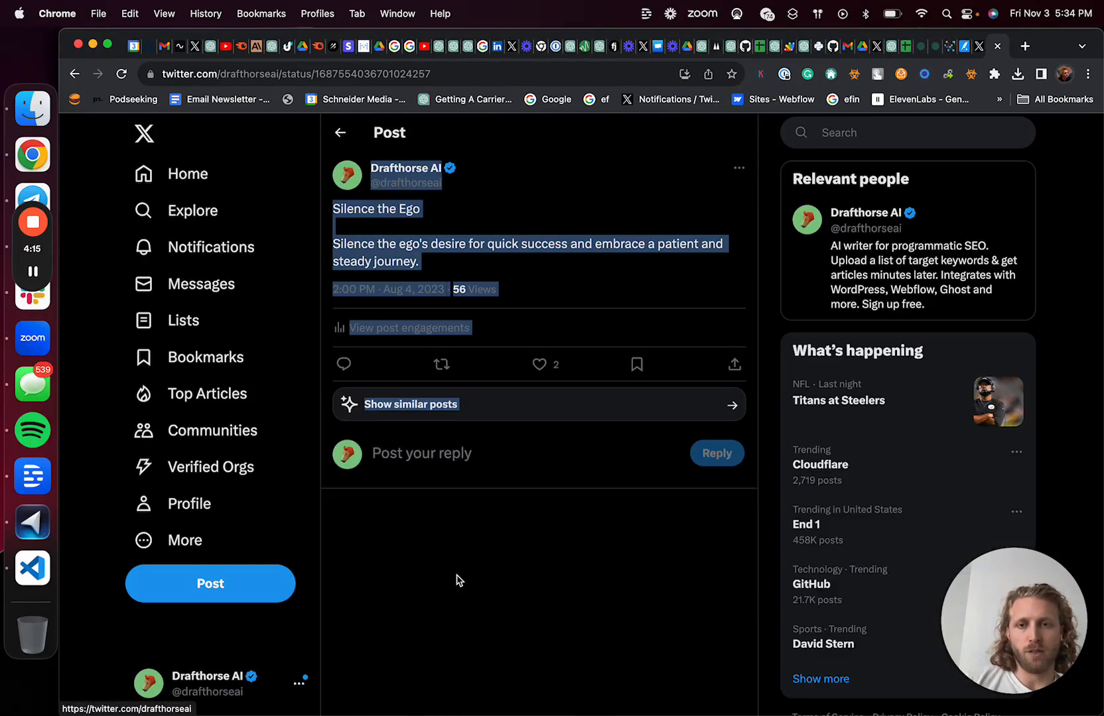
left_click(406, 168)
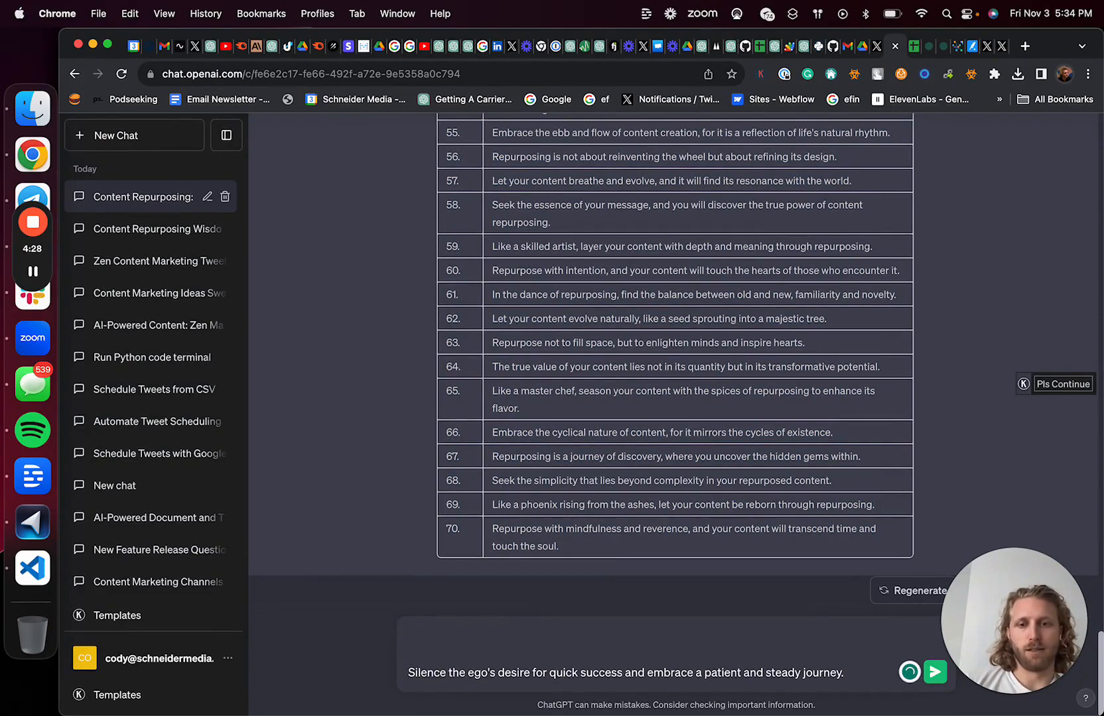
Step: Compose the prompt 'write like a zen master, write 10 tweets similar to following, no hashtags' above the pasted tweet
scroll("up", 3)
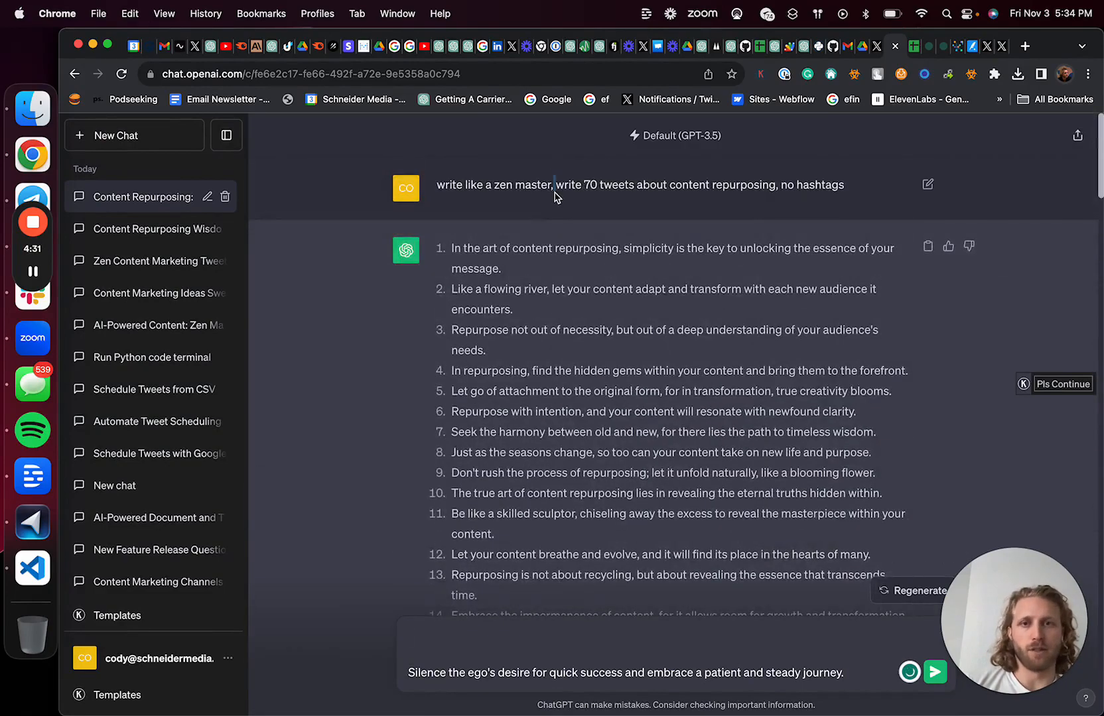
scroll("down", 3)
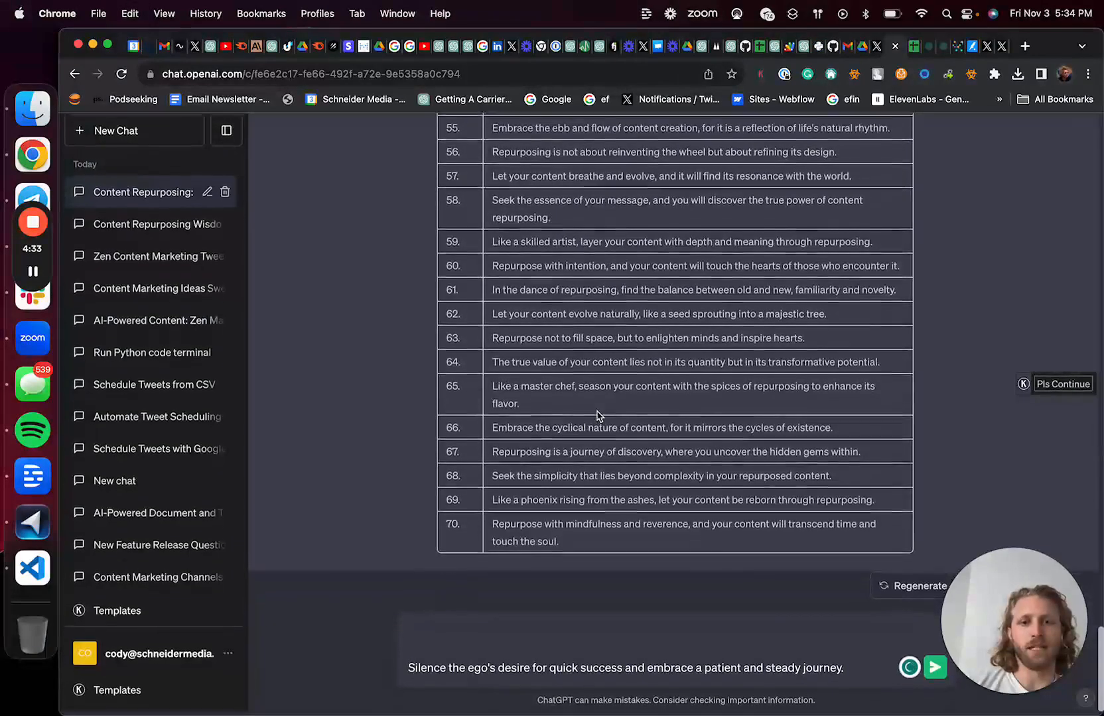
scroll("up", 3)
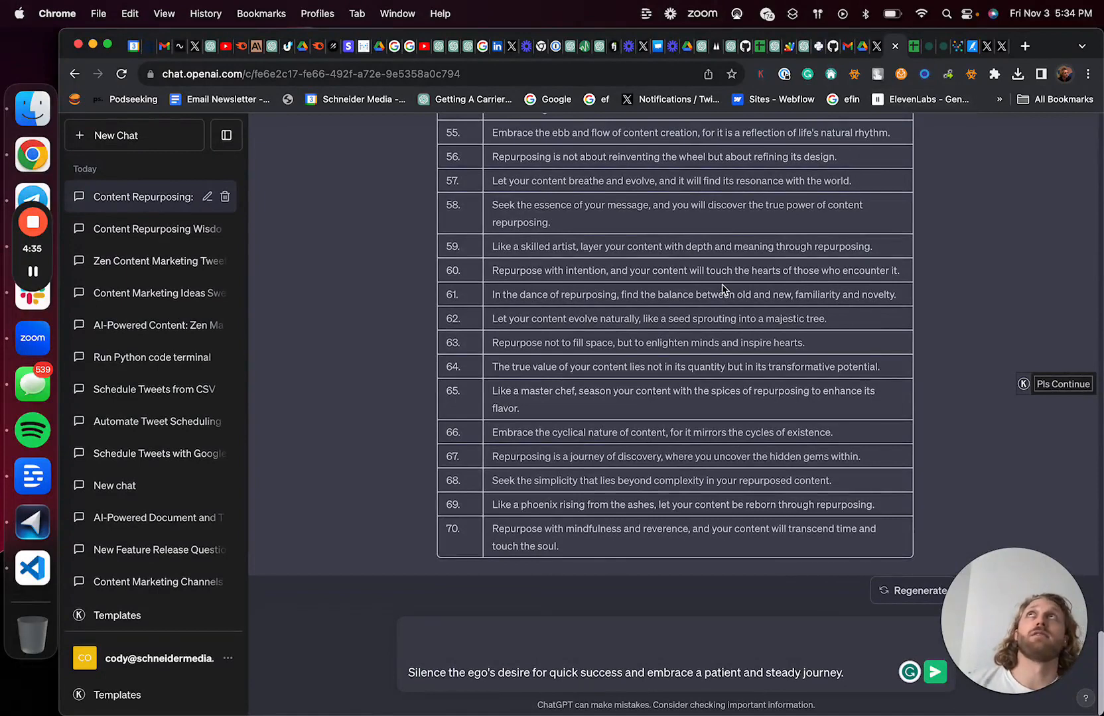
left_click(468, 640)
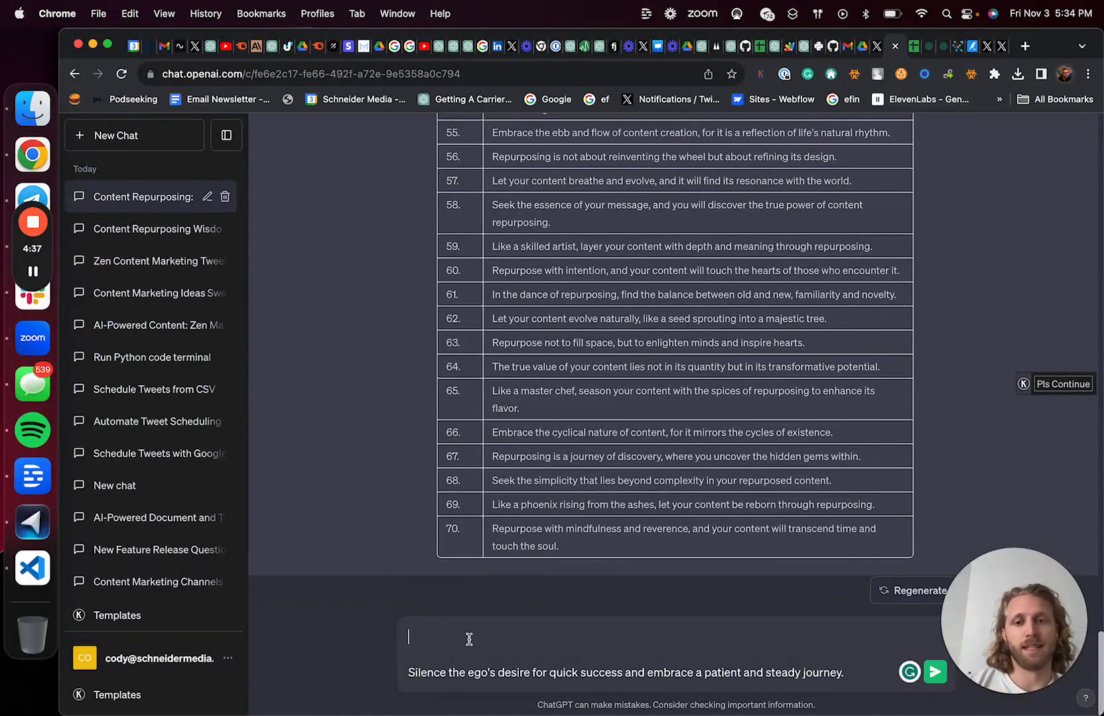
type("write like a zen master, write 70 tweets about content repurposing, no hashtags")
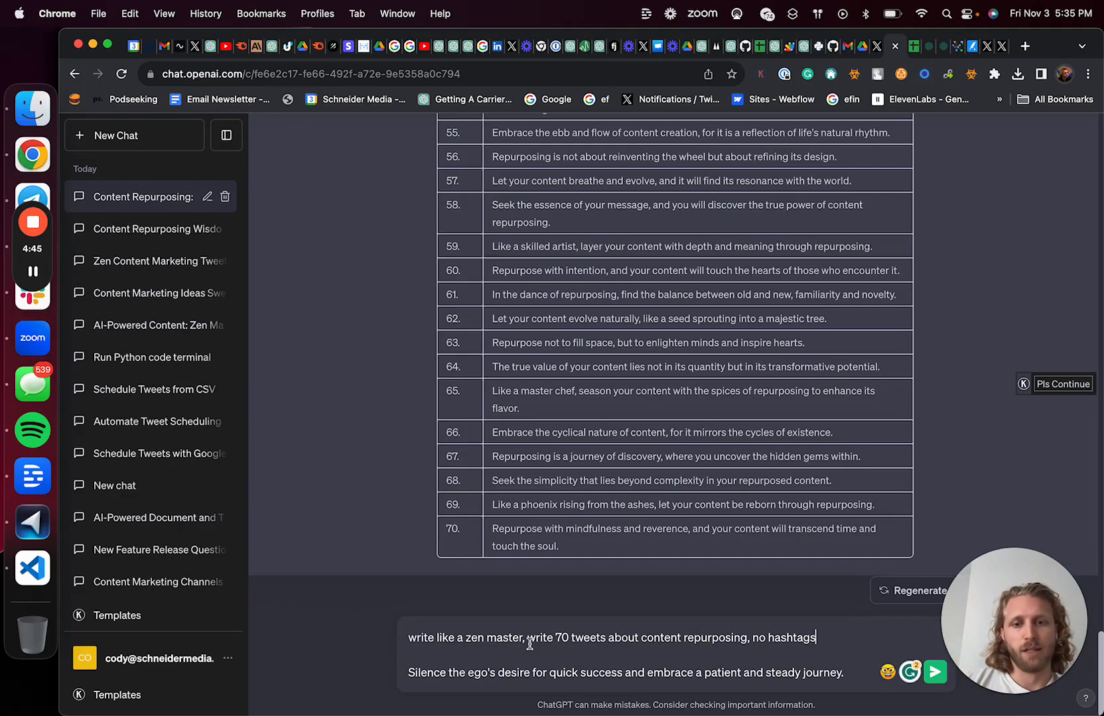
type("10")
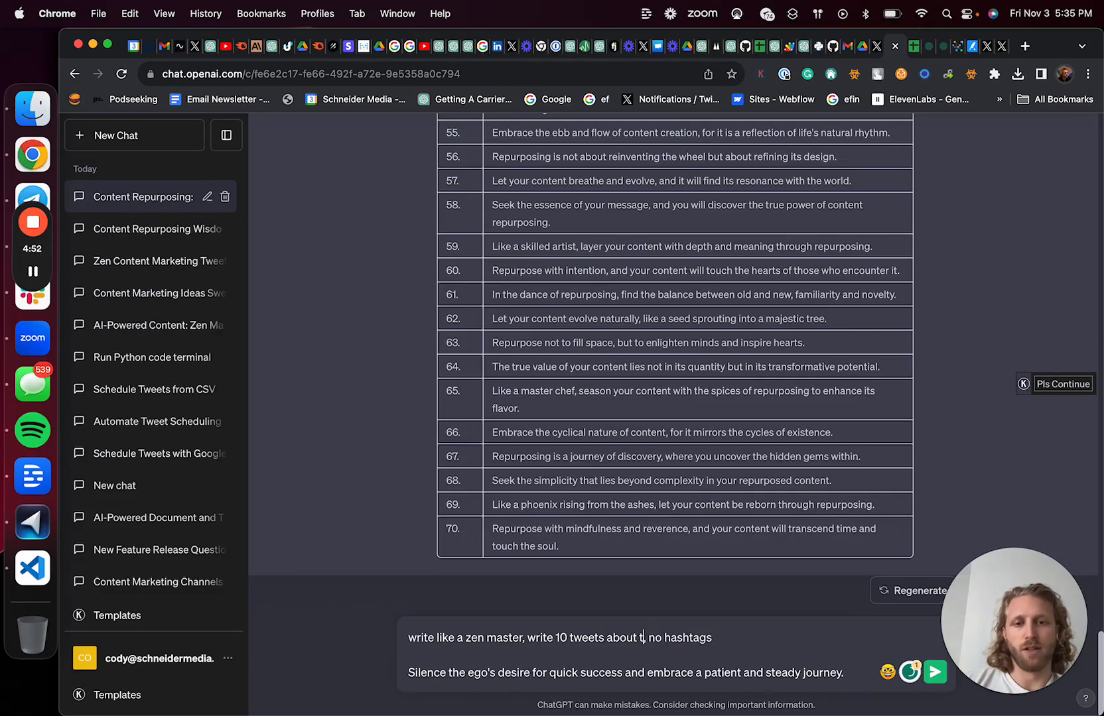
type("similar to")
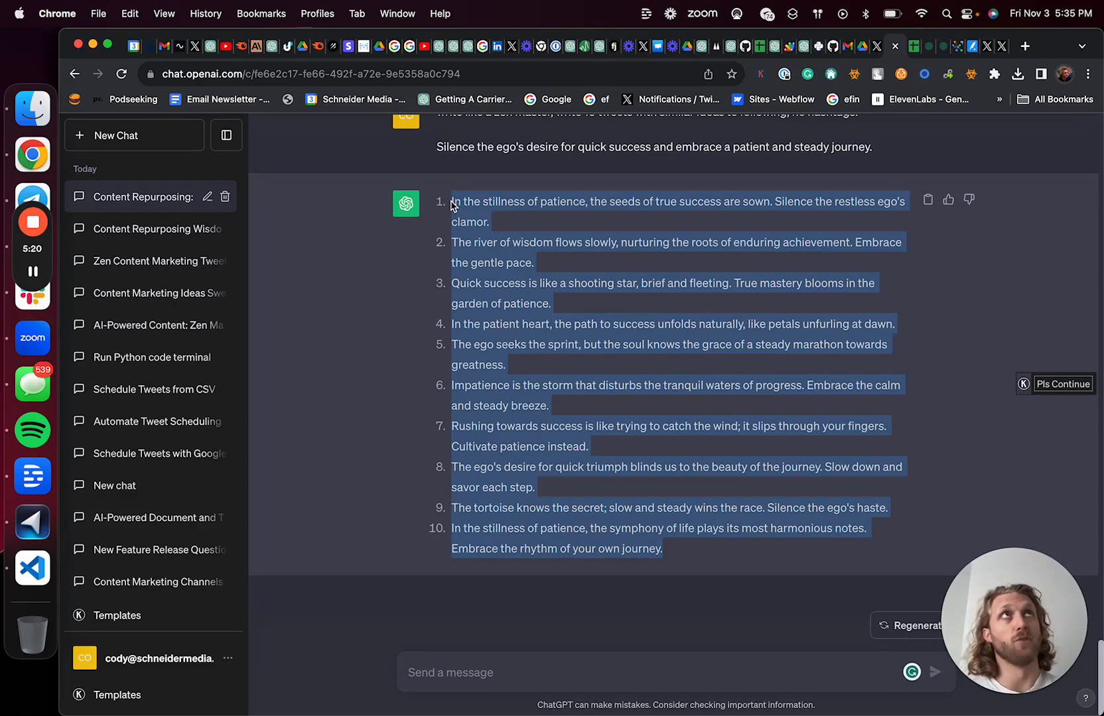
mouse_move(879, 47)
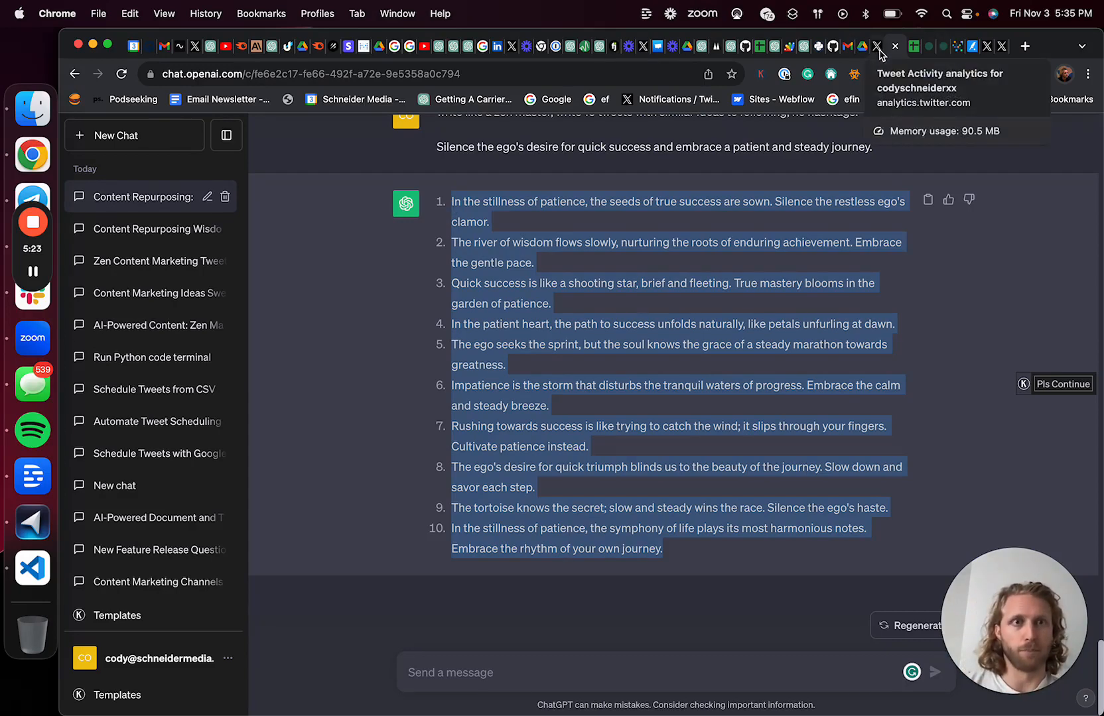
Step: Switch to the Tweet Activity analytics tab and review the Top Tweets list for the last 28 days
left_click(880, 46)
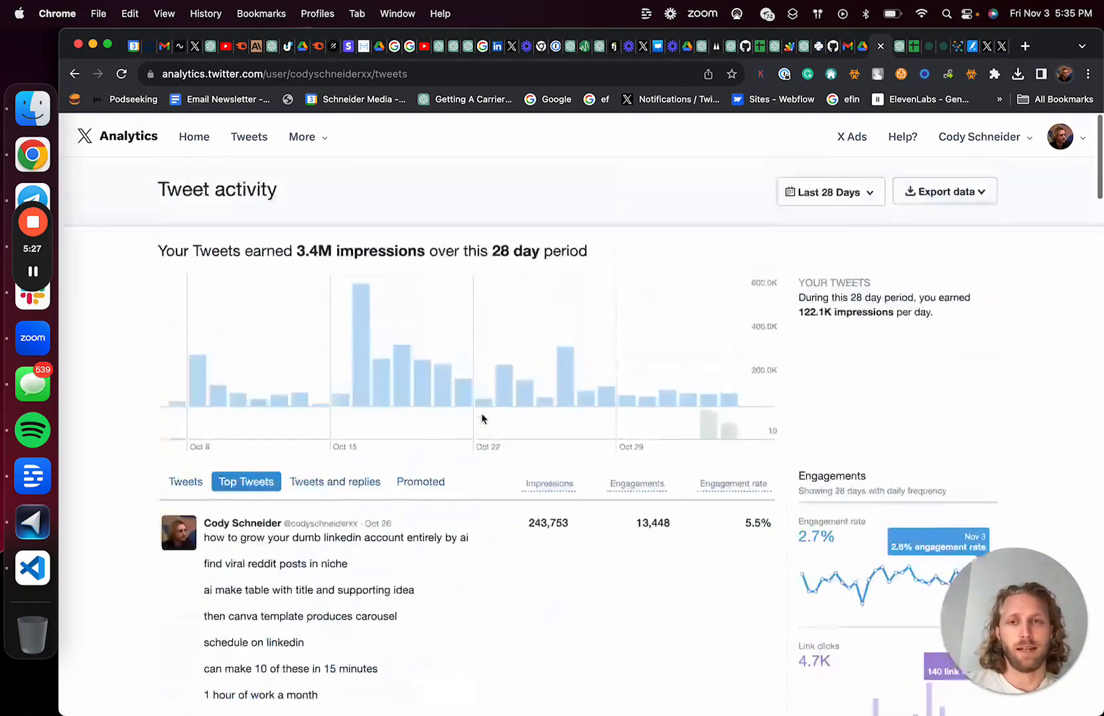
scroll("down", 3)
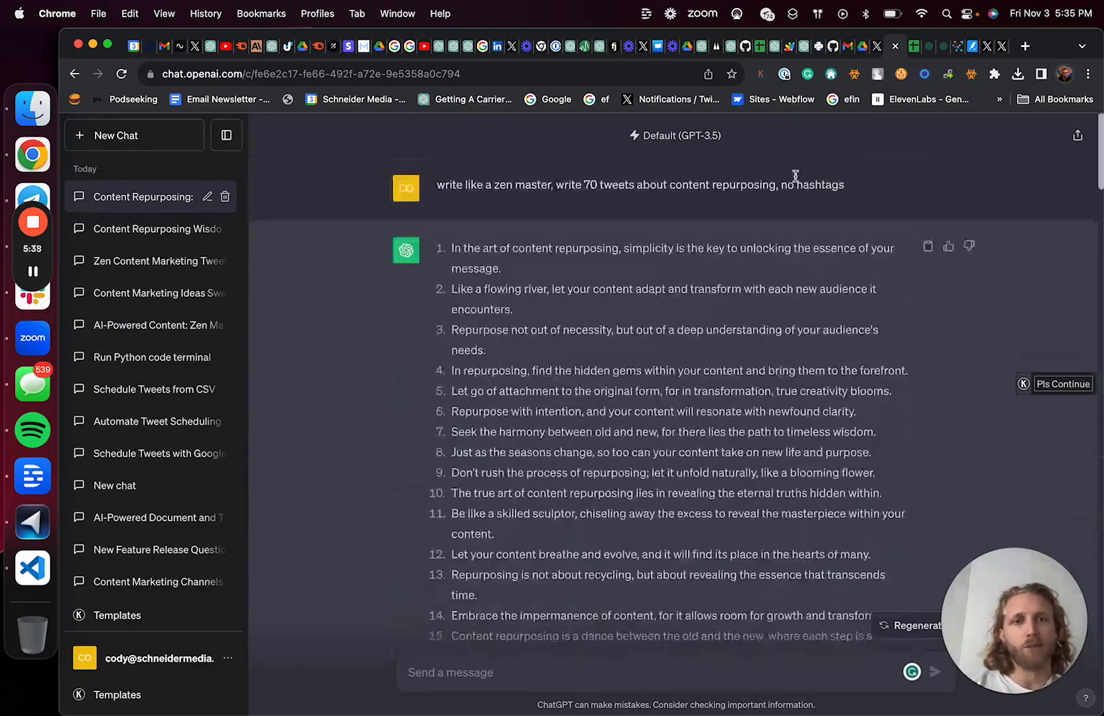
scroll("down", 3)
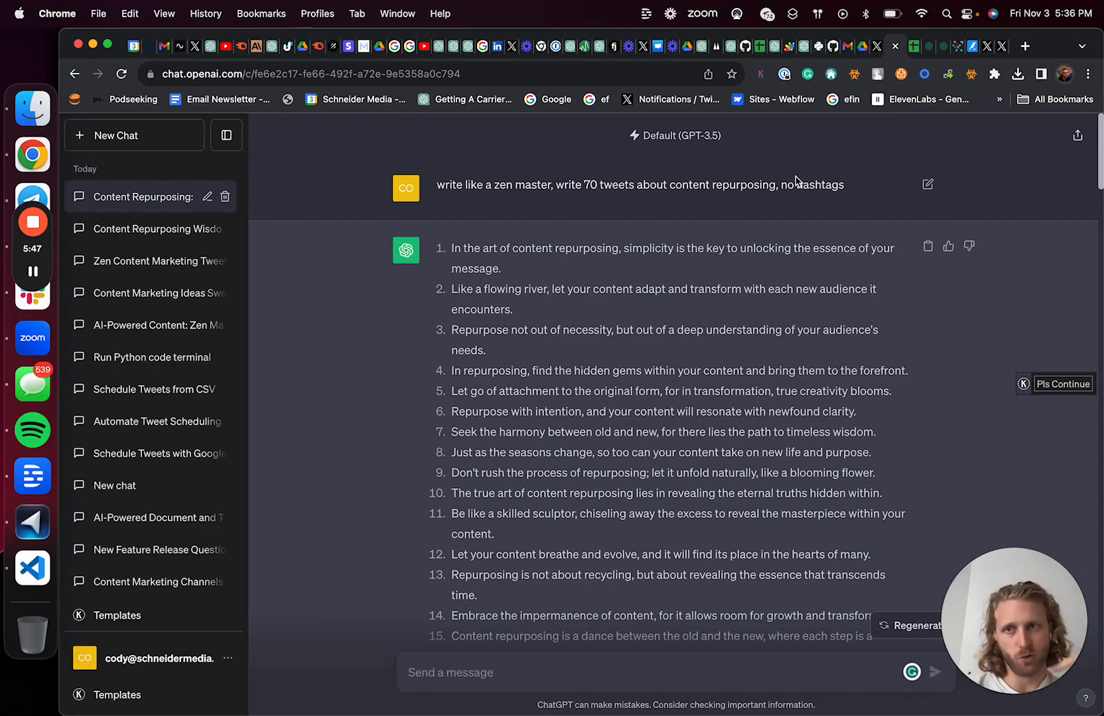
mouse_move(352, 222)
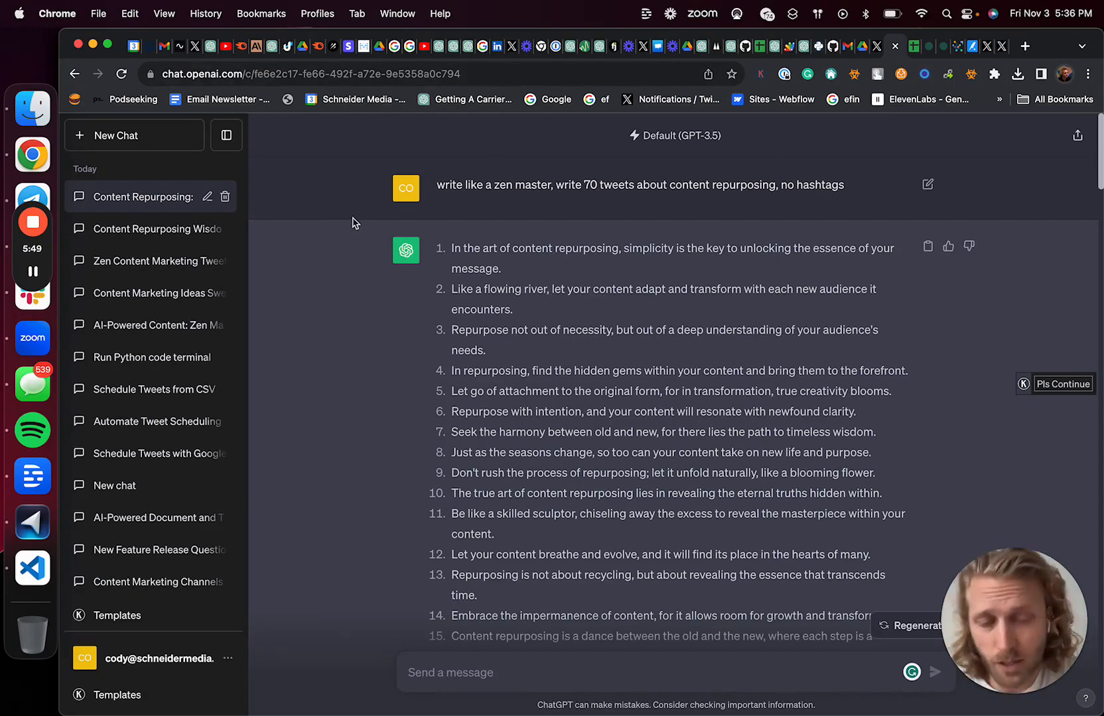
mouse_move(4, 298)
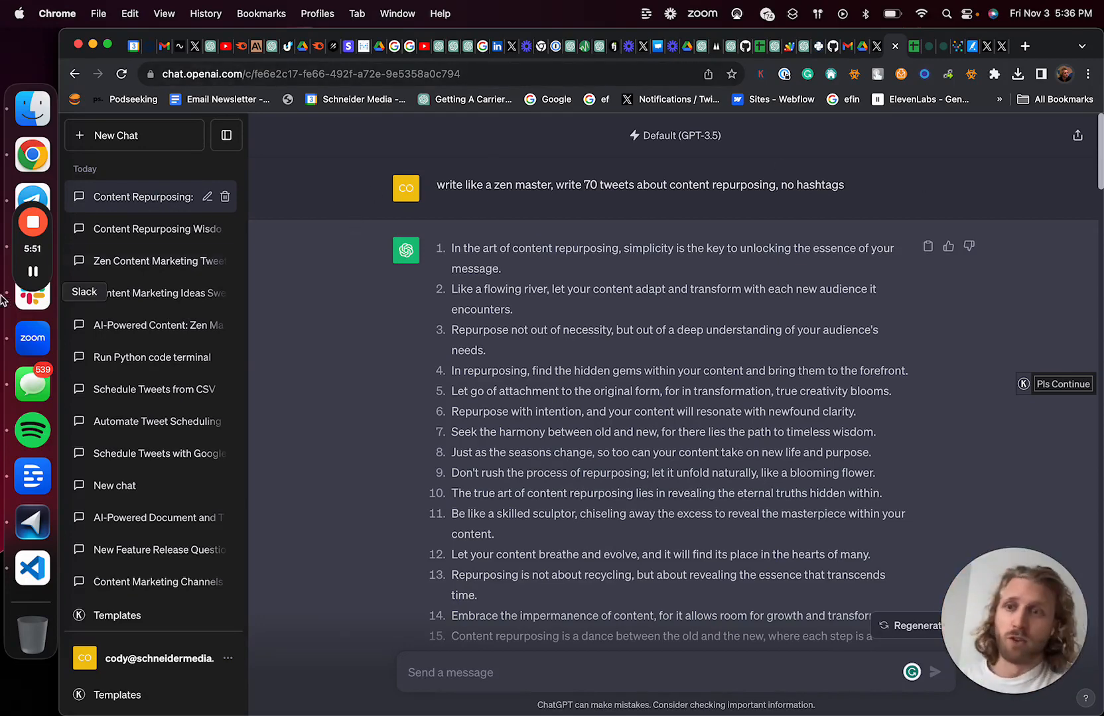